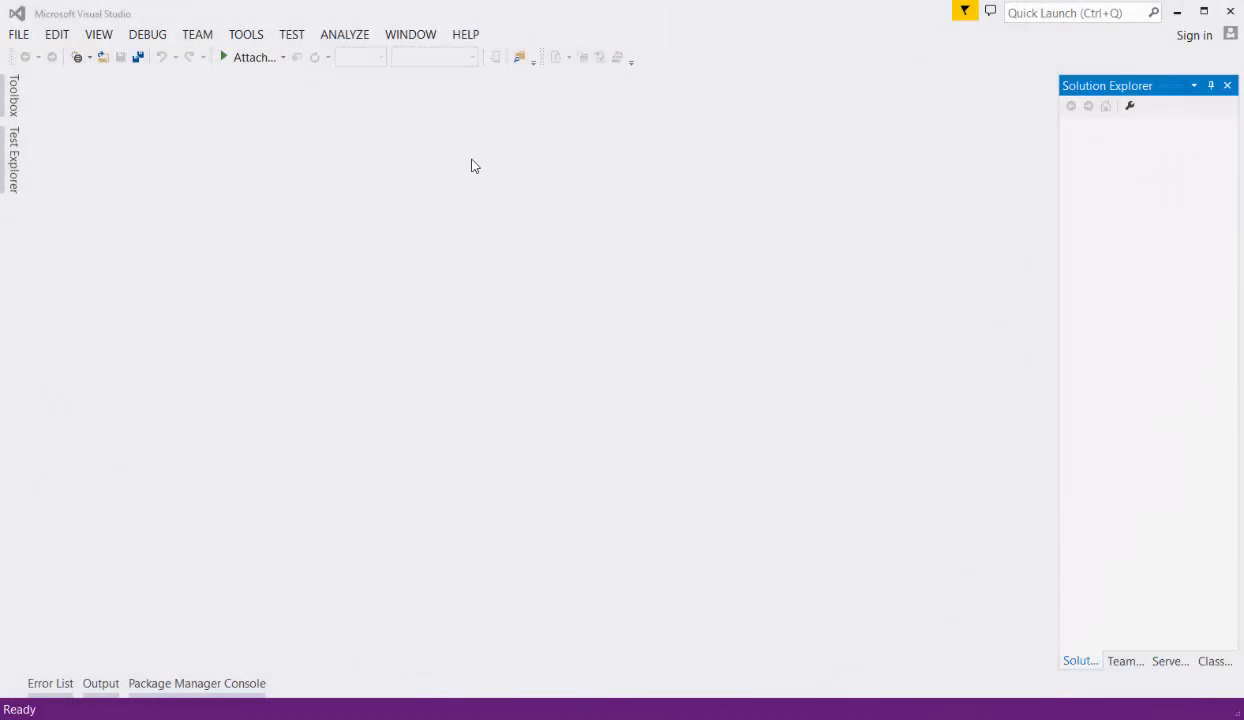
# Create an Integration Services project named 'JSON Source Demo'.
pyautogui.click(18, 33)
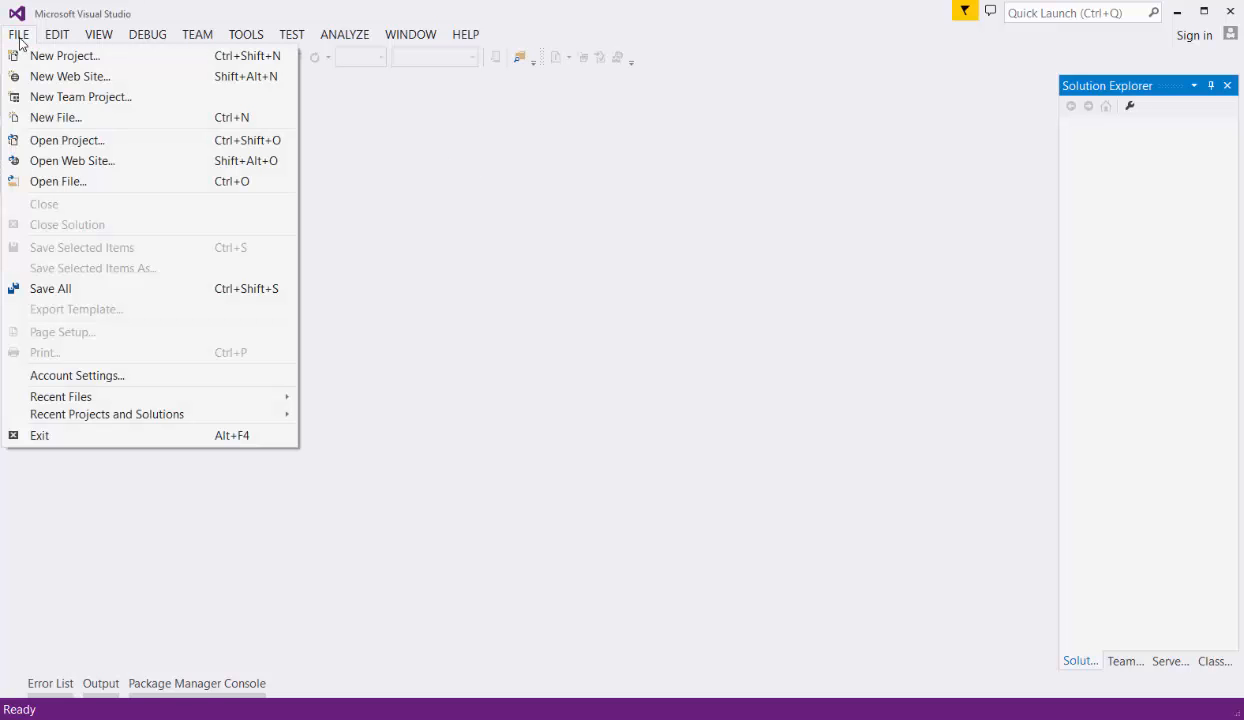
pyautogui.click(214, 221)
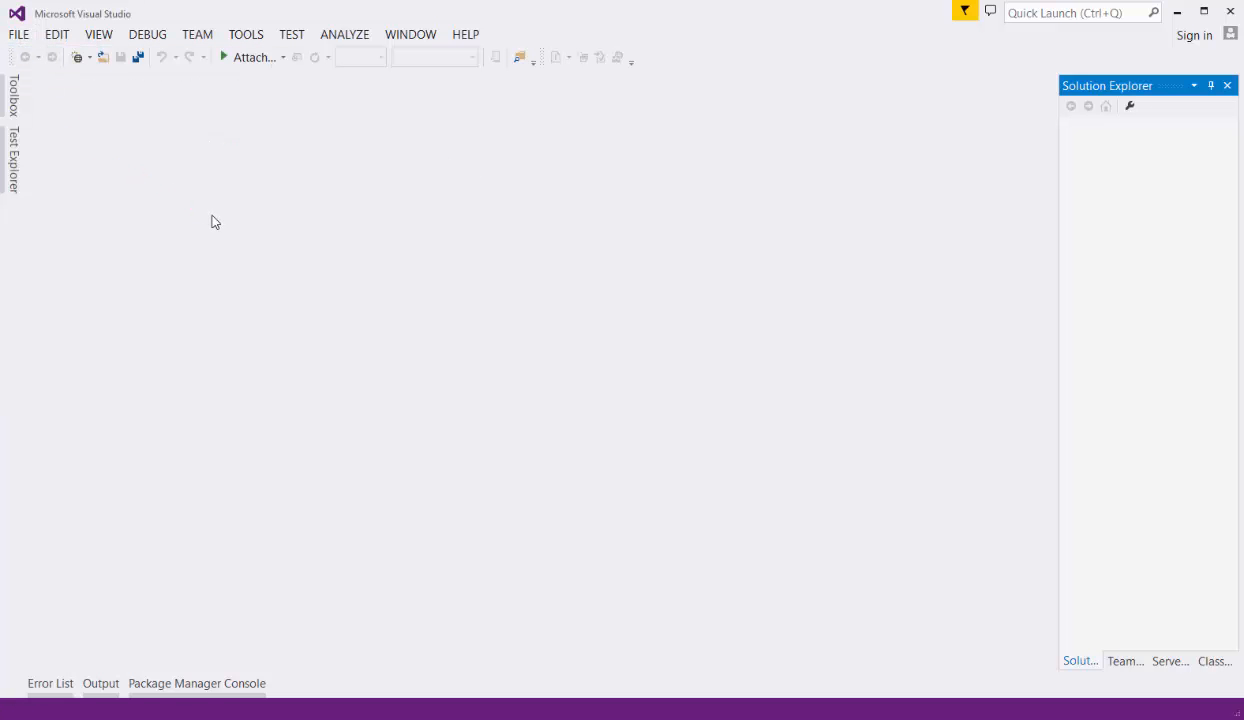
pyautogui.click(18, 34)
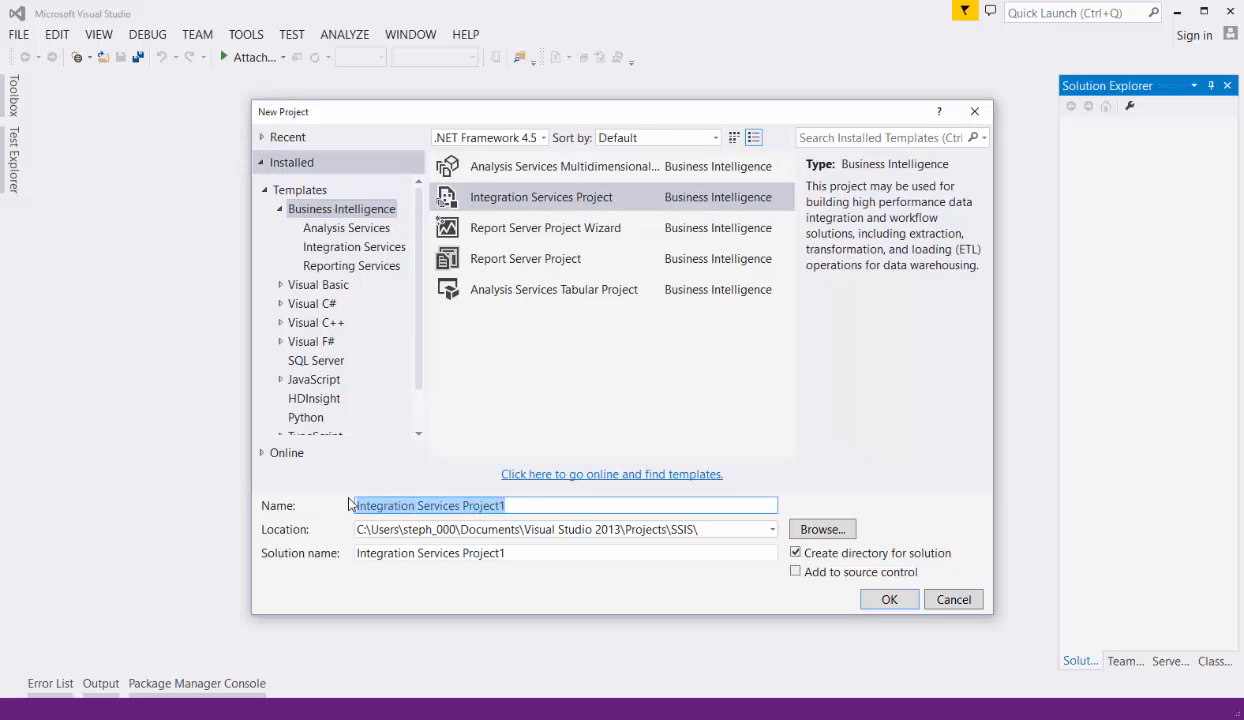
pyautogui.write('JSON Source Demo')
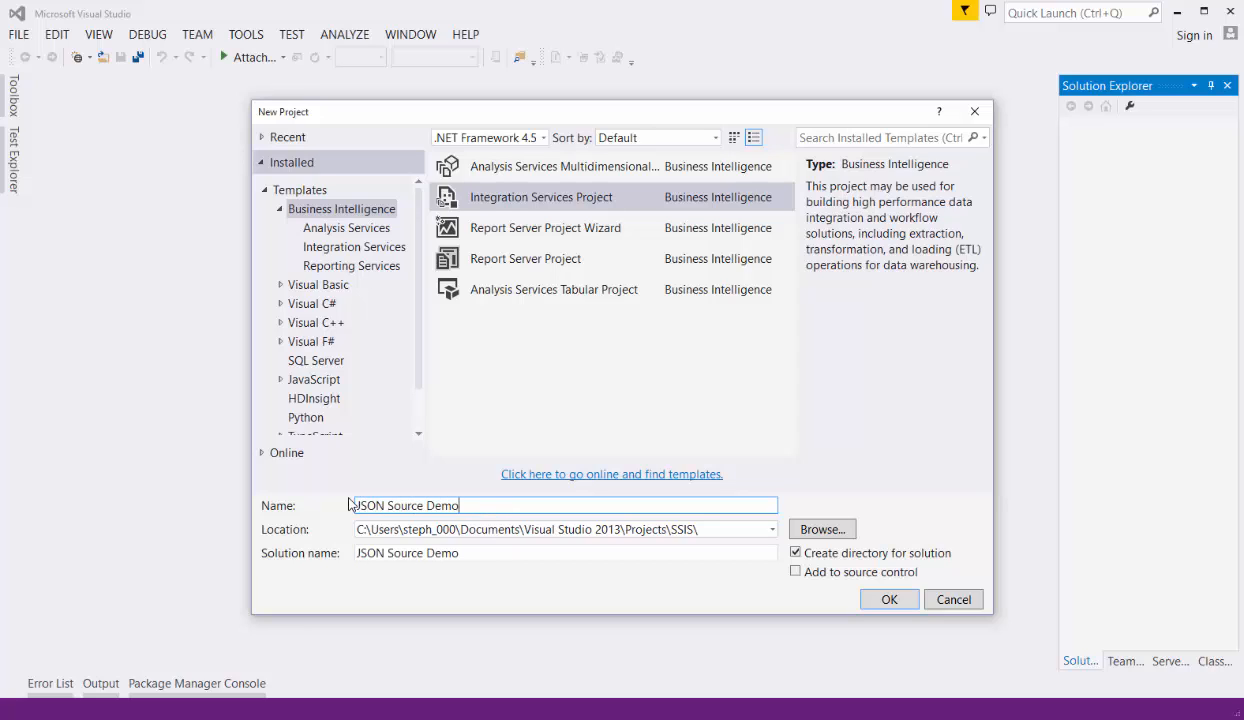
pyautogui.click(888, 599)
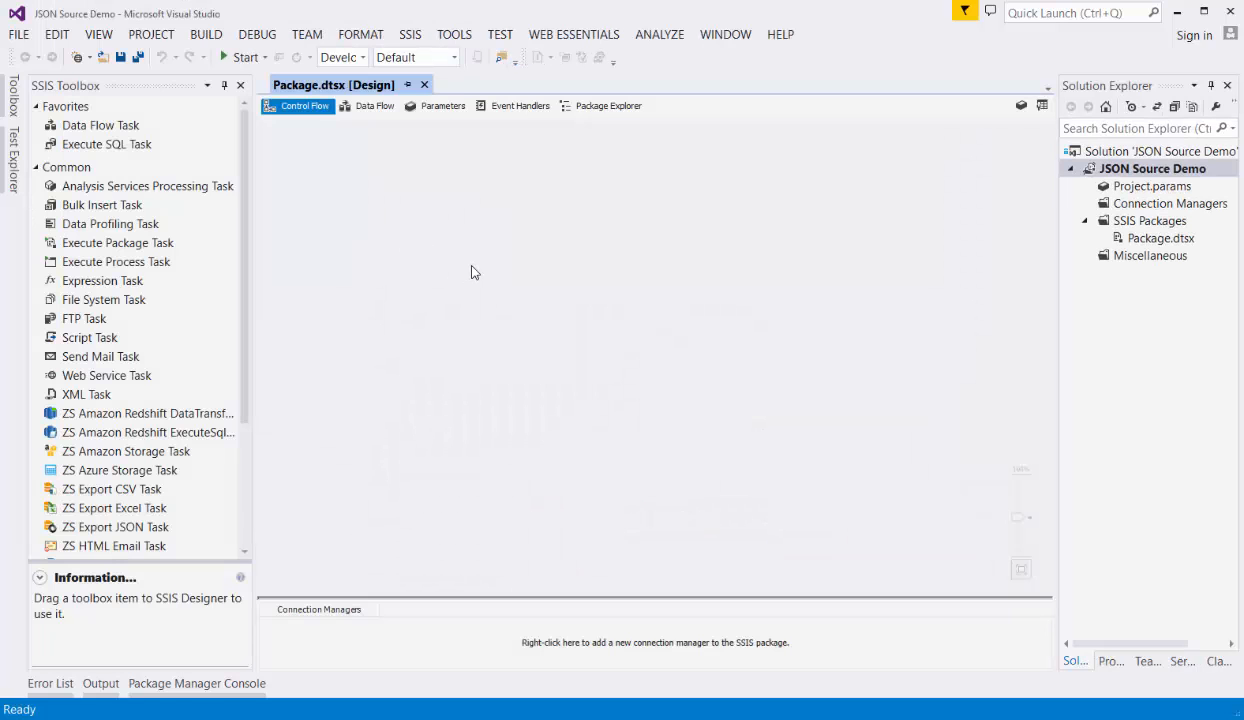
# Show the SSIS Toolbox and place a Data Flow Task on the control flow.
pyautogui.rightClick(475, 273)
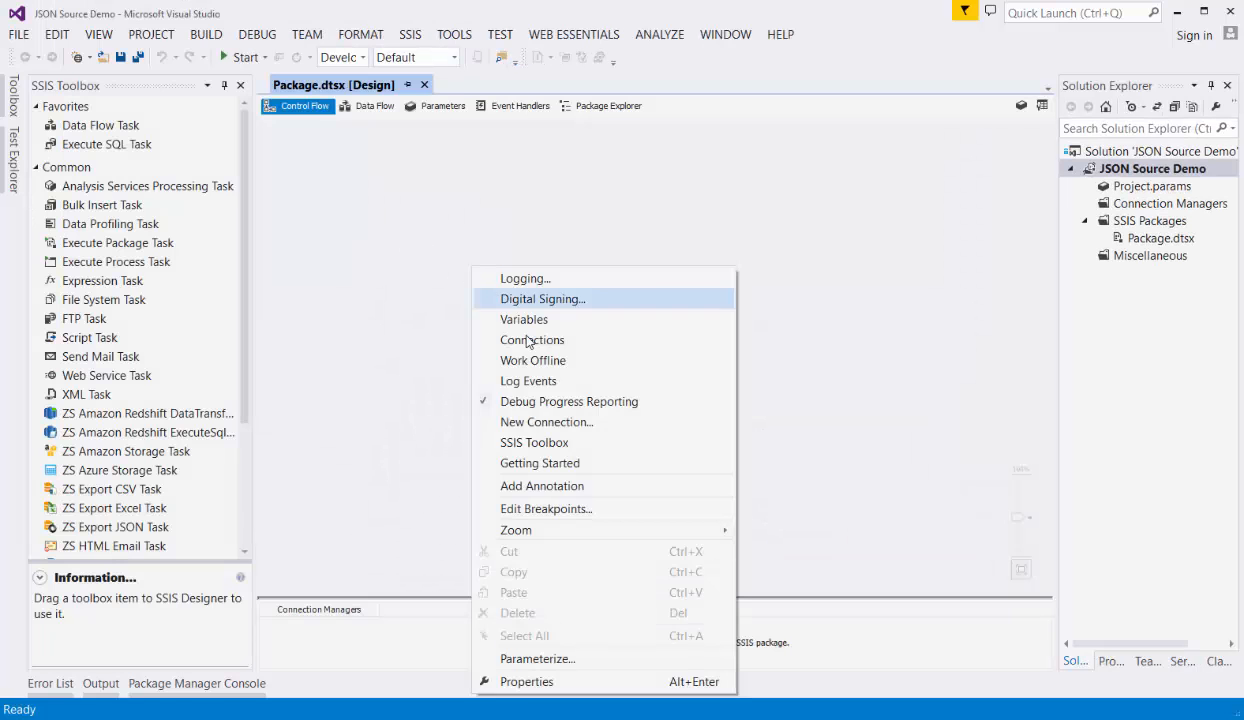
pyautogui.moveTo(567, 442)
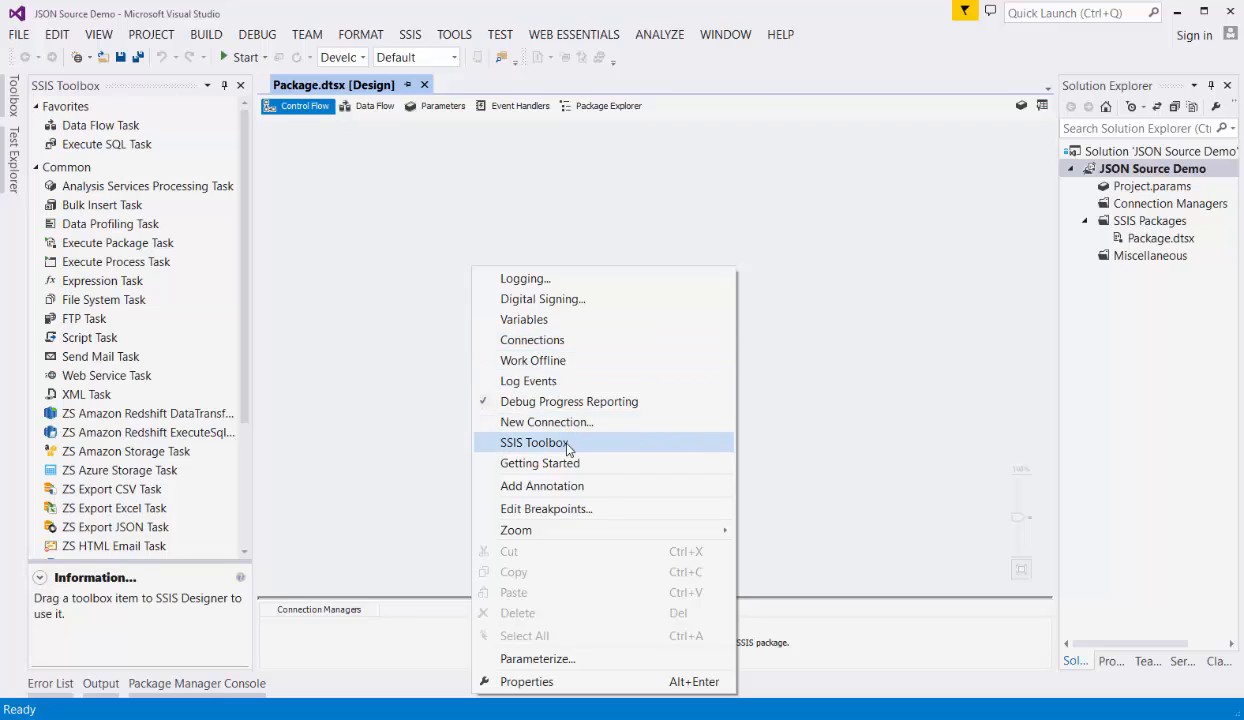
pyautogui.click(535, 442)
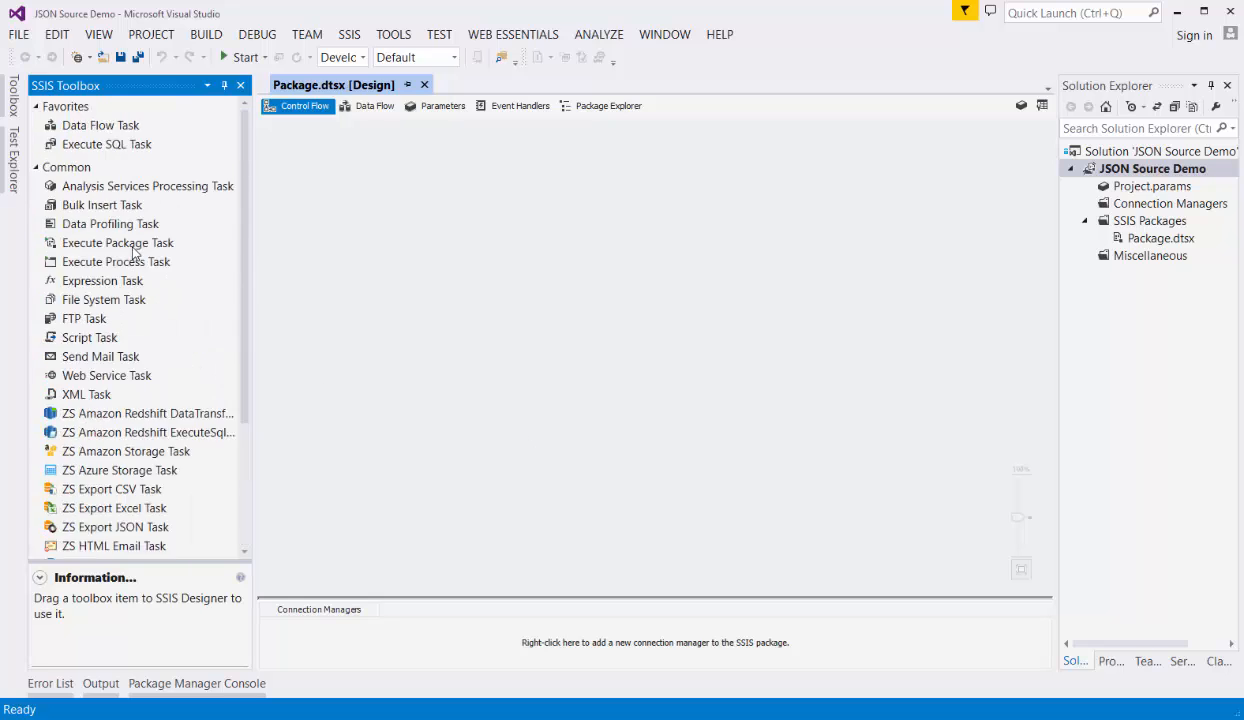
pyautogui.moveTo(120, 205)
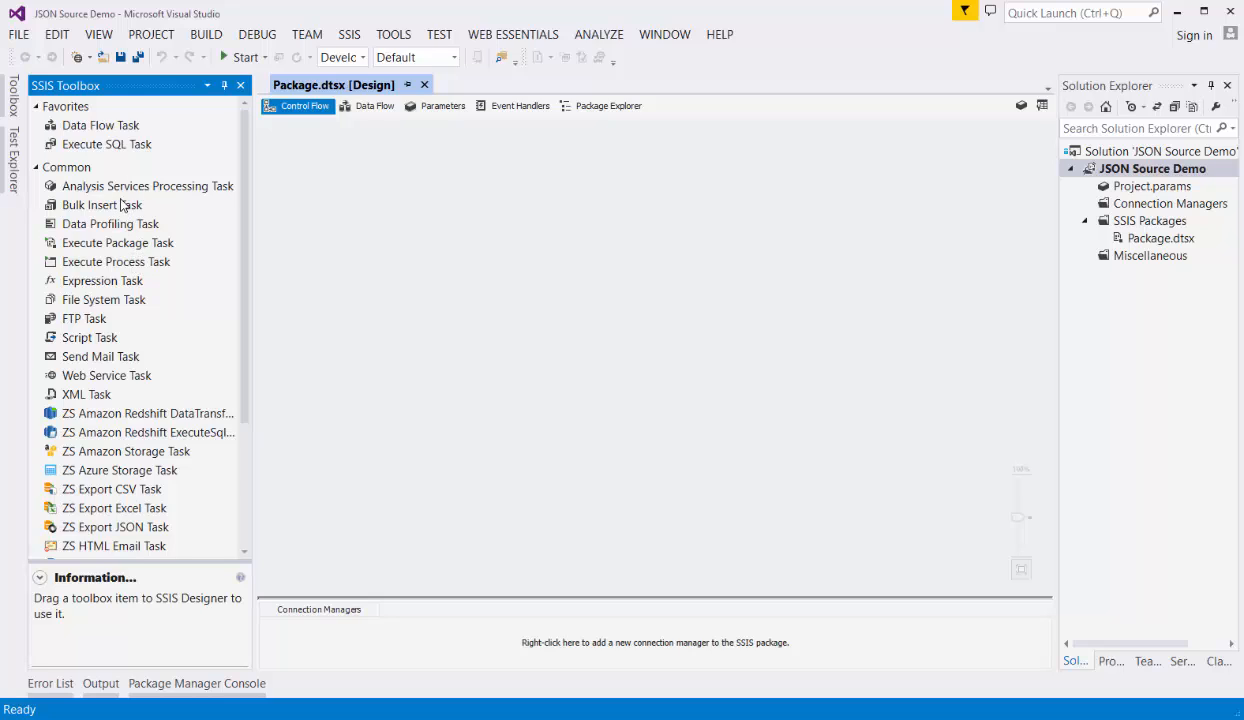
pyautogui.click(100, 125)
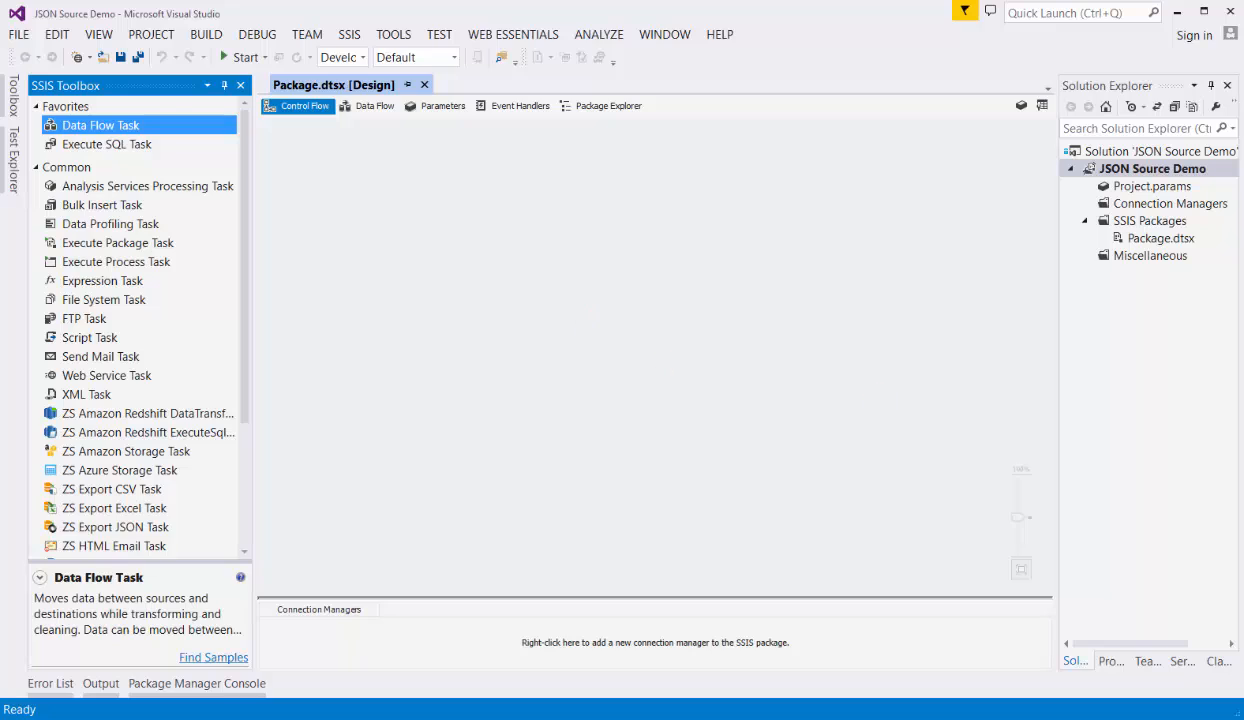
pyautogui.moveTo(100, 124); pyautogui.dragTo(578, 237)
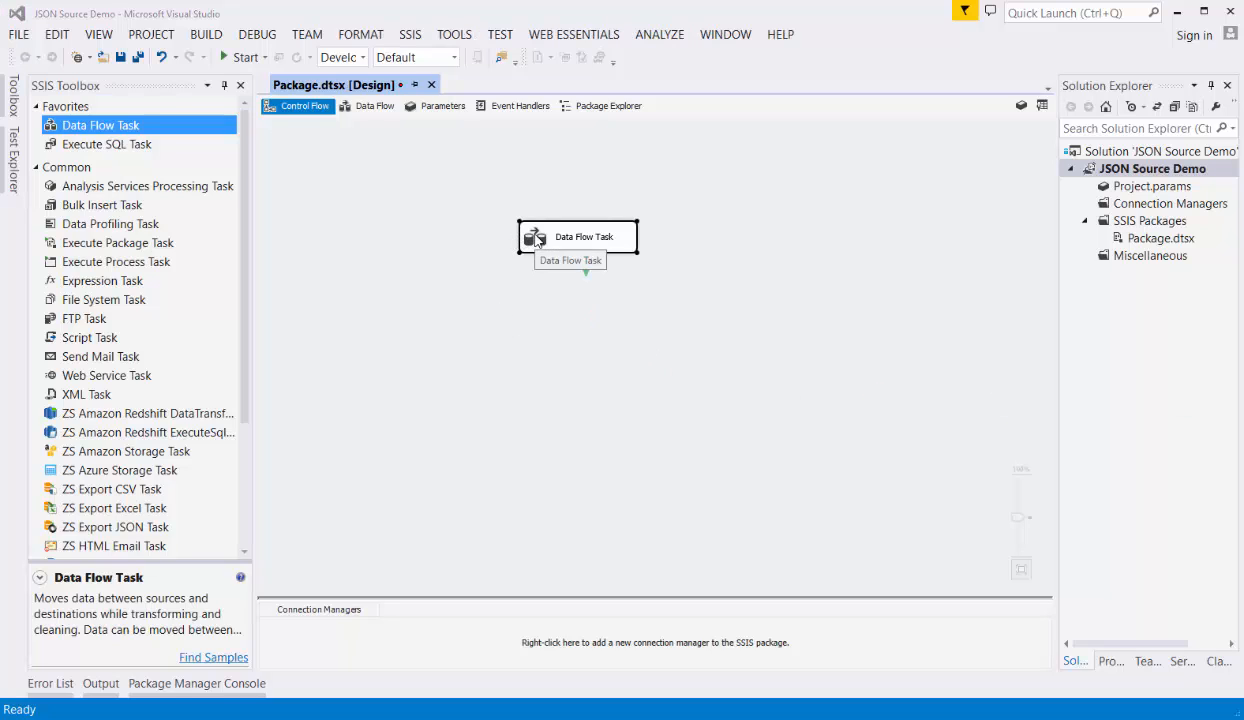
# Open the Data Flow Task and pick ZS Json Source from the toolbox.
pyautogui.doubleClick(583, 236)
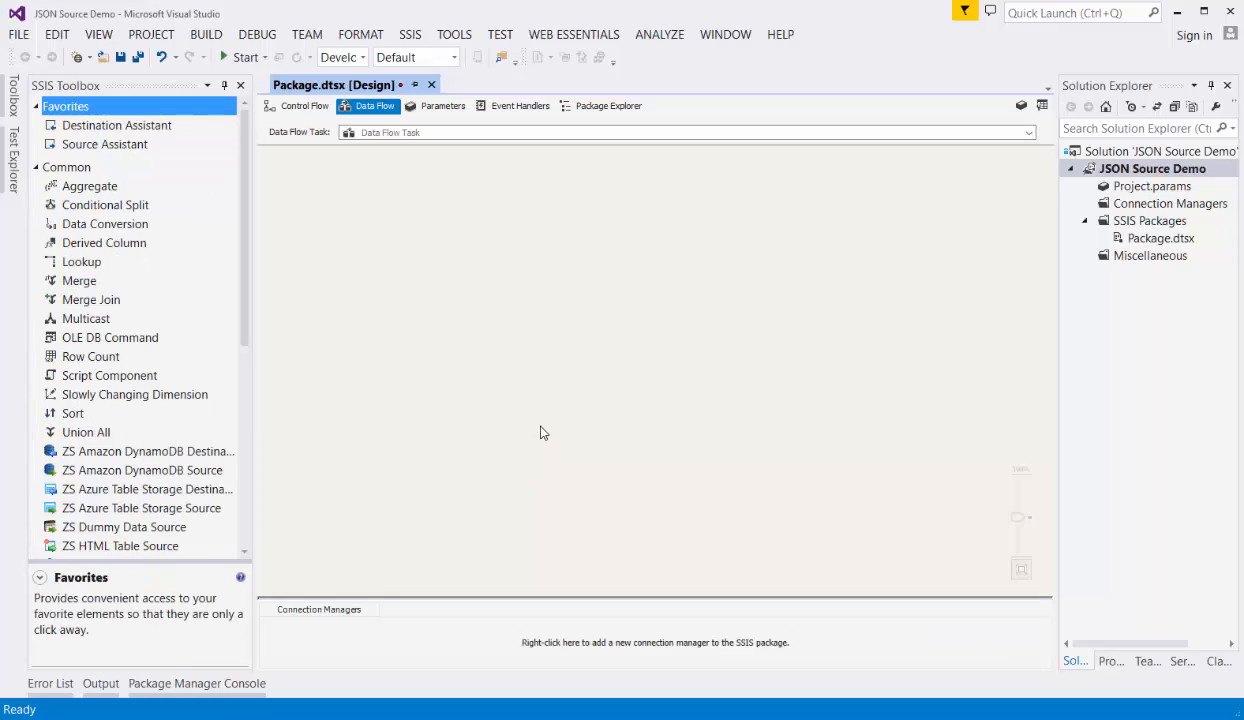
pyautogui.moveTo(474, 291)
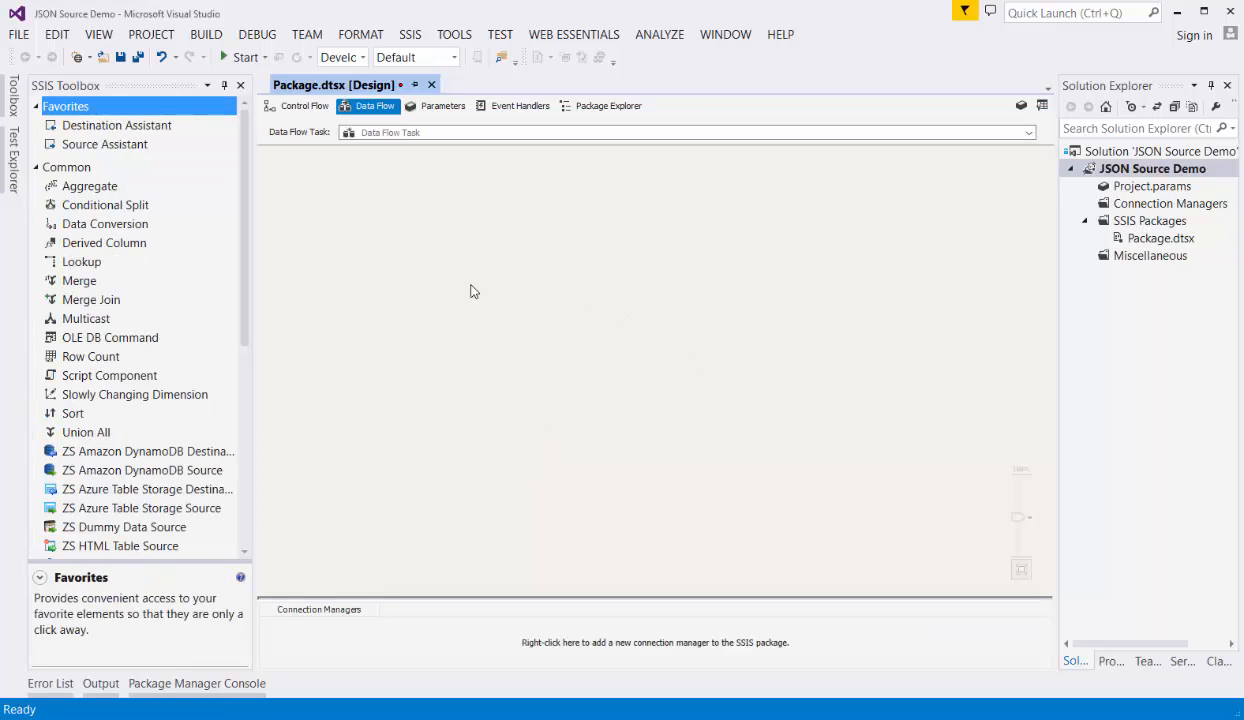
pyautogui.scroll(-3)
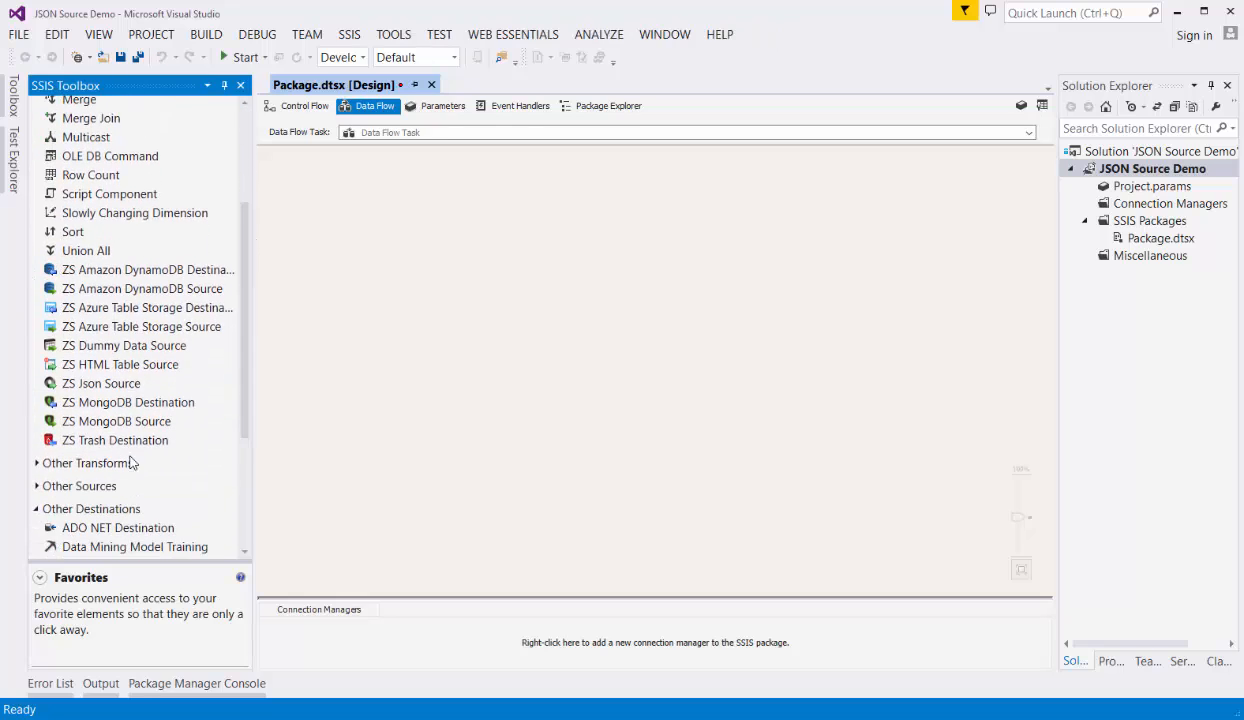
pyautogui.moveTo(94, 394)
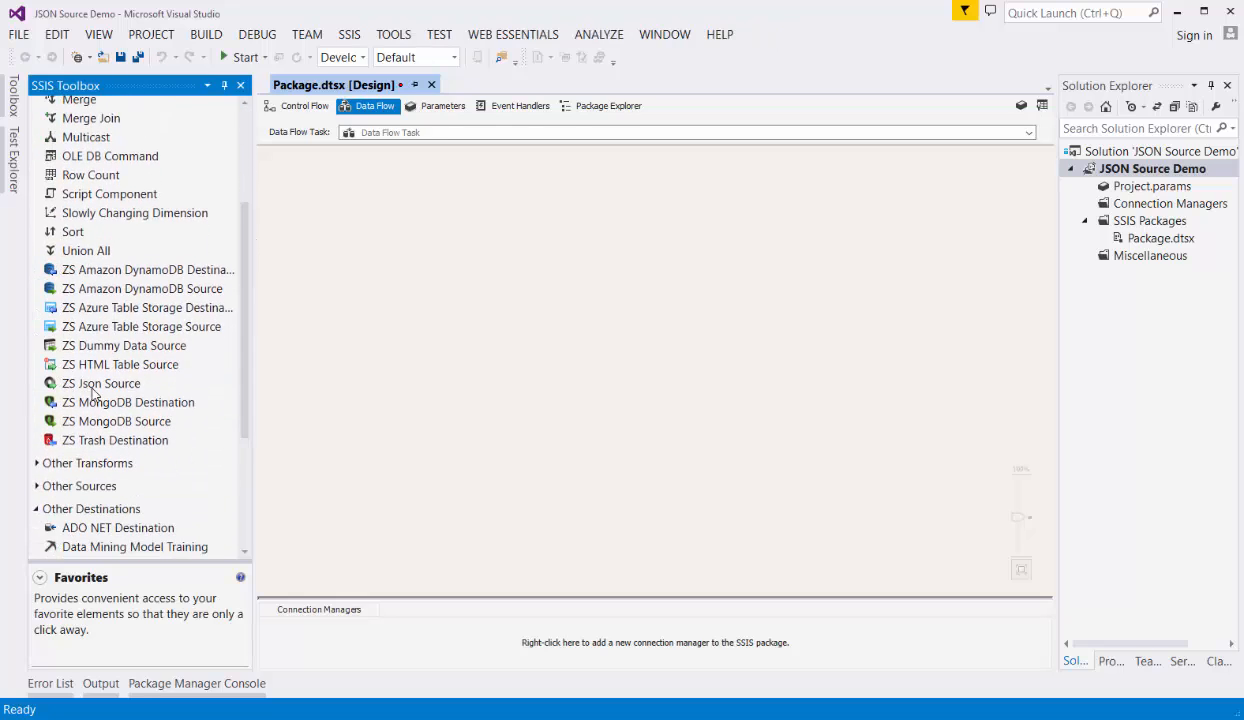
pyautogui.click(102, 383)
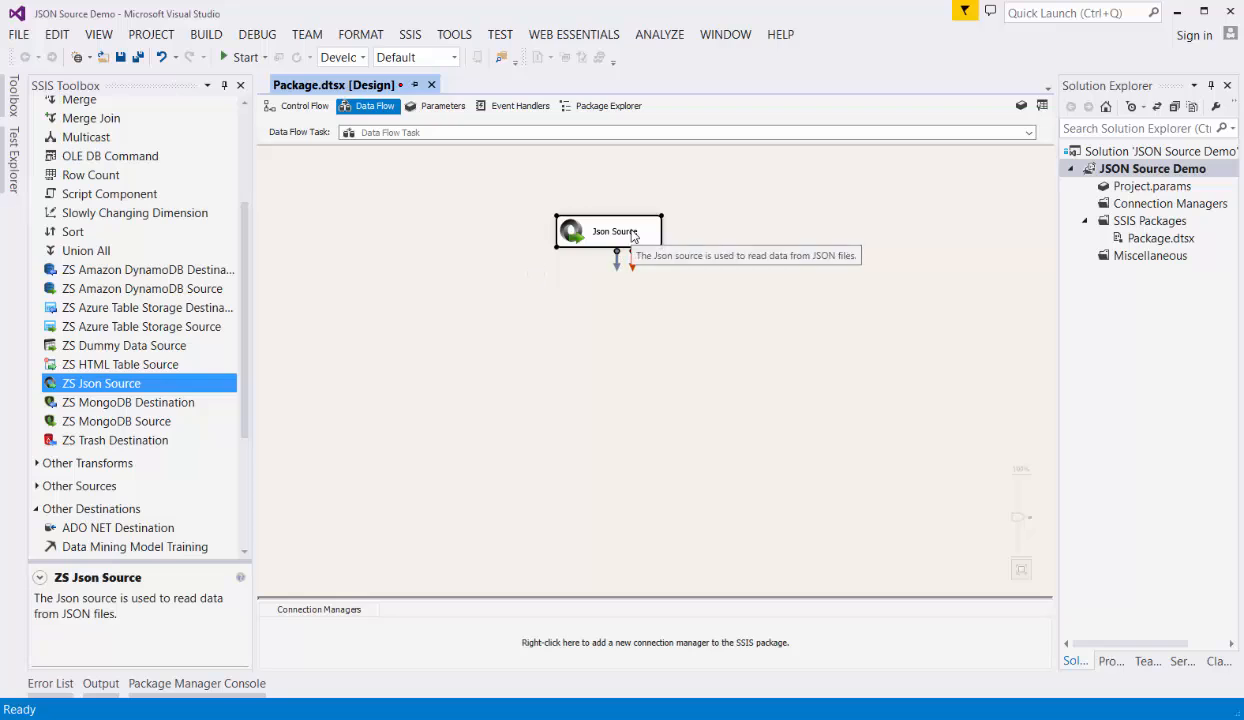
# Load example bookstore JSON into the Json Source, keeping Direct value access mode.
pyautogui.doubleClick(608, 231)
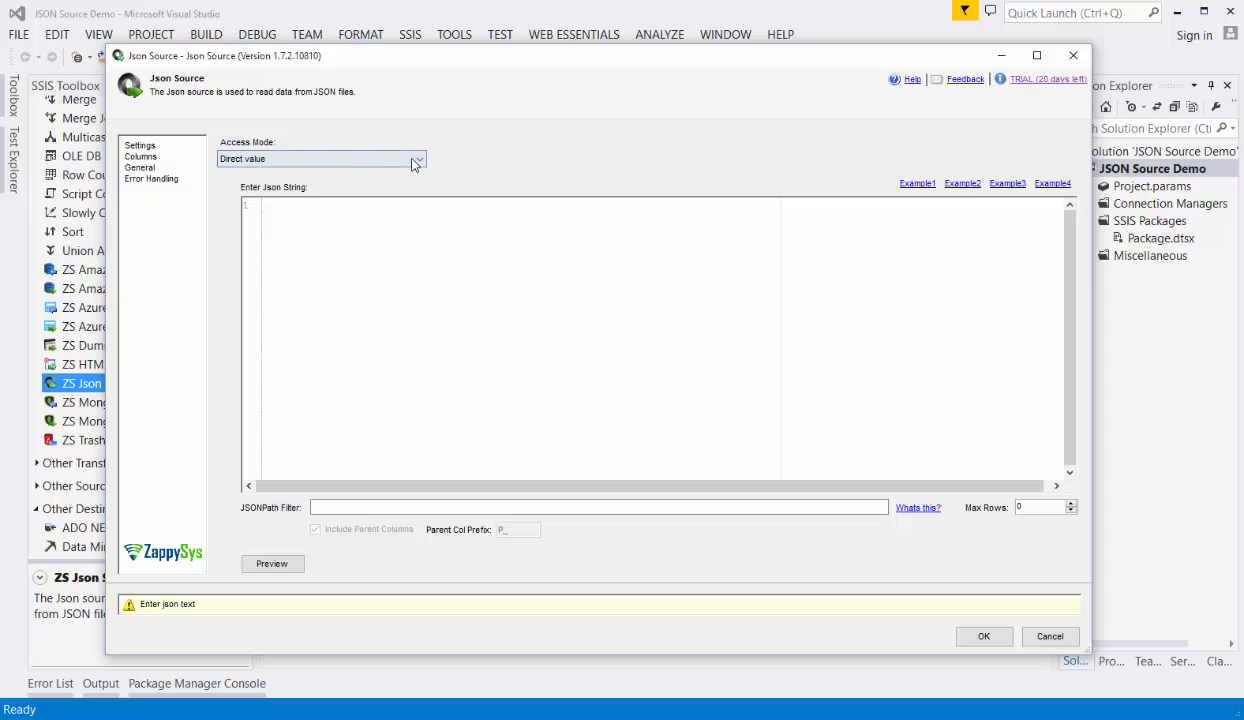
pyautogui.click(416, 159)
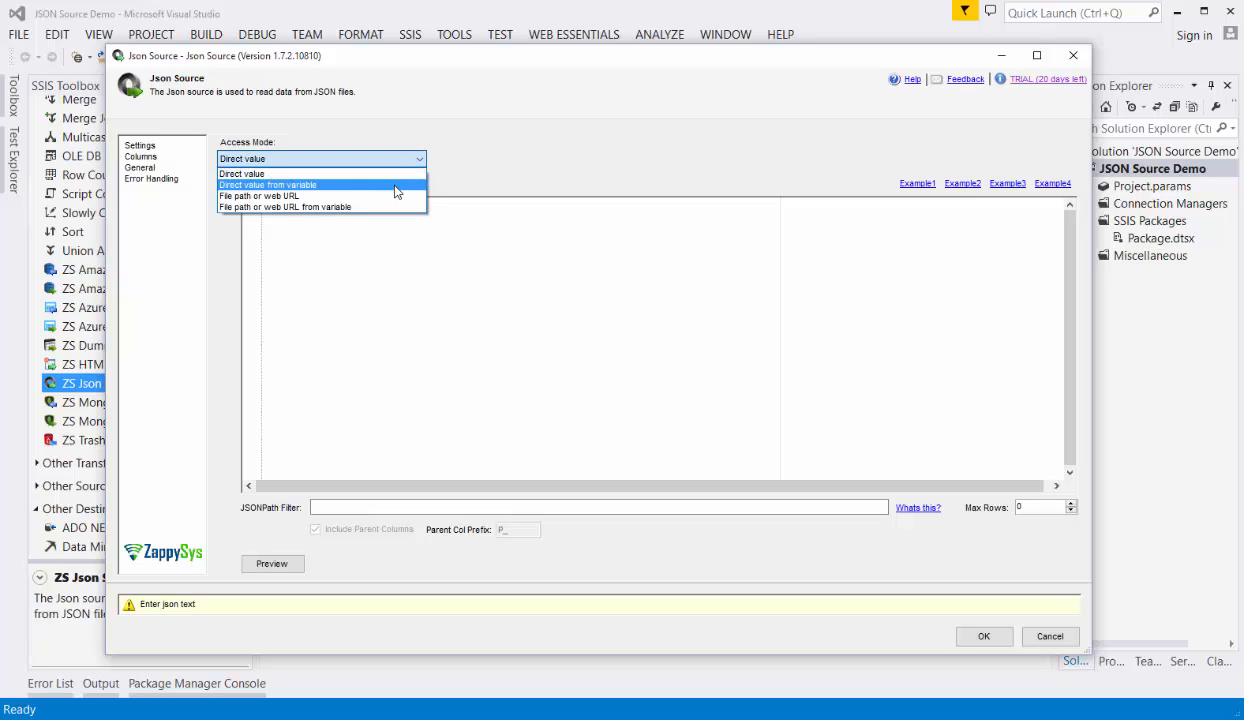
pyautogui.moveTo(398, 207)
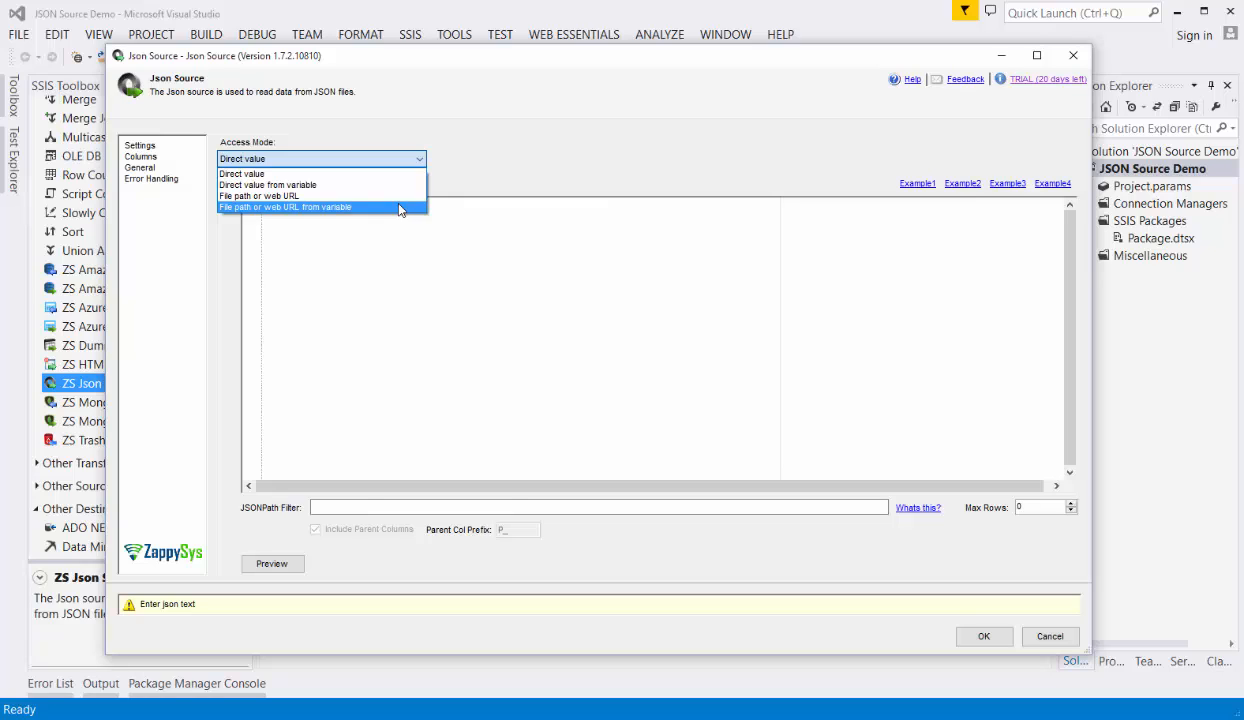
pyautogui.click(240, 173)
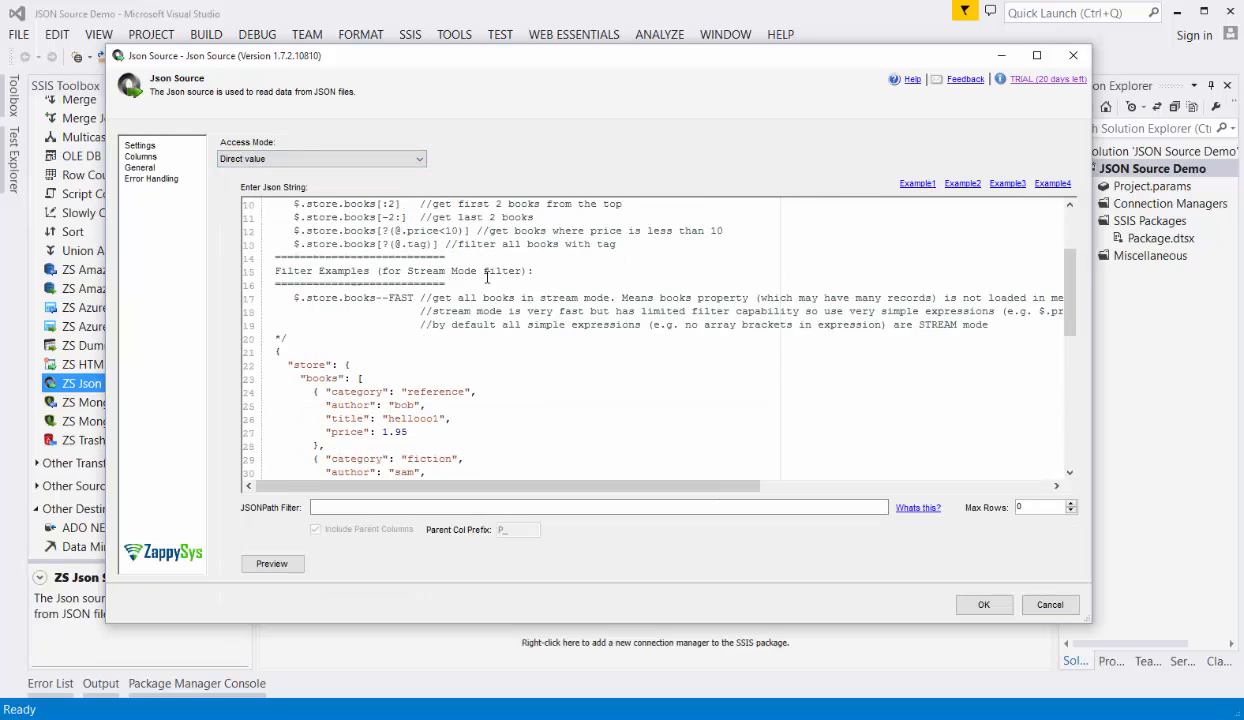
# Preview the unfiltered JSON showing store.books and store.location, then close the preview.
pyautogui.scroll(-3)
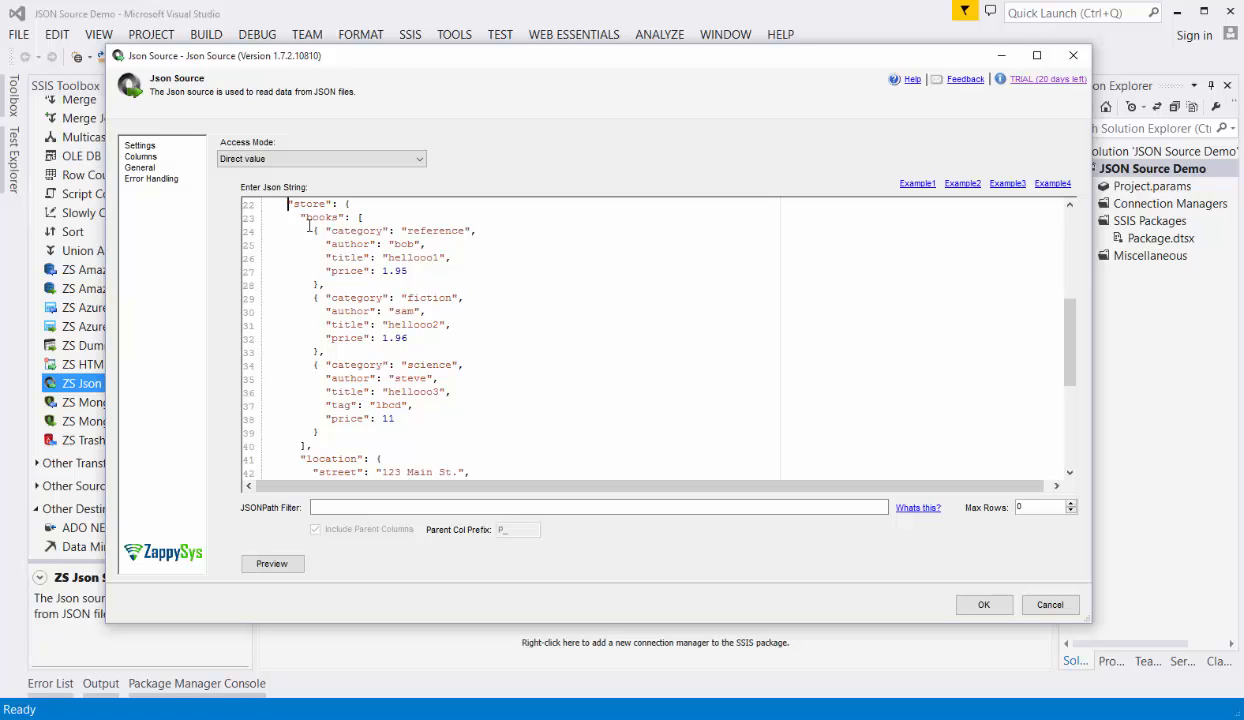
pyautogui.doubleClick(330, 458)
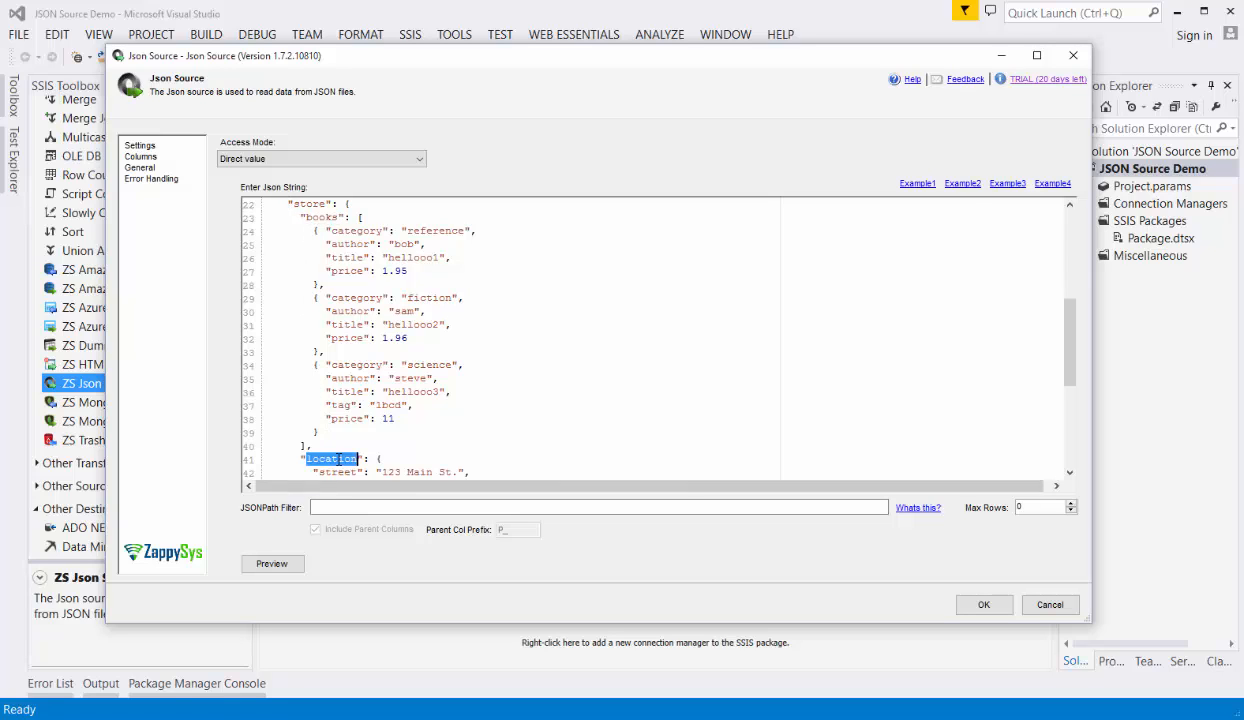
pyautogui.click(272, 563)
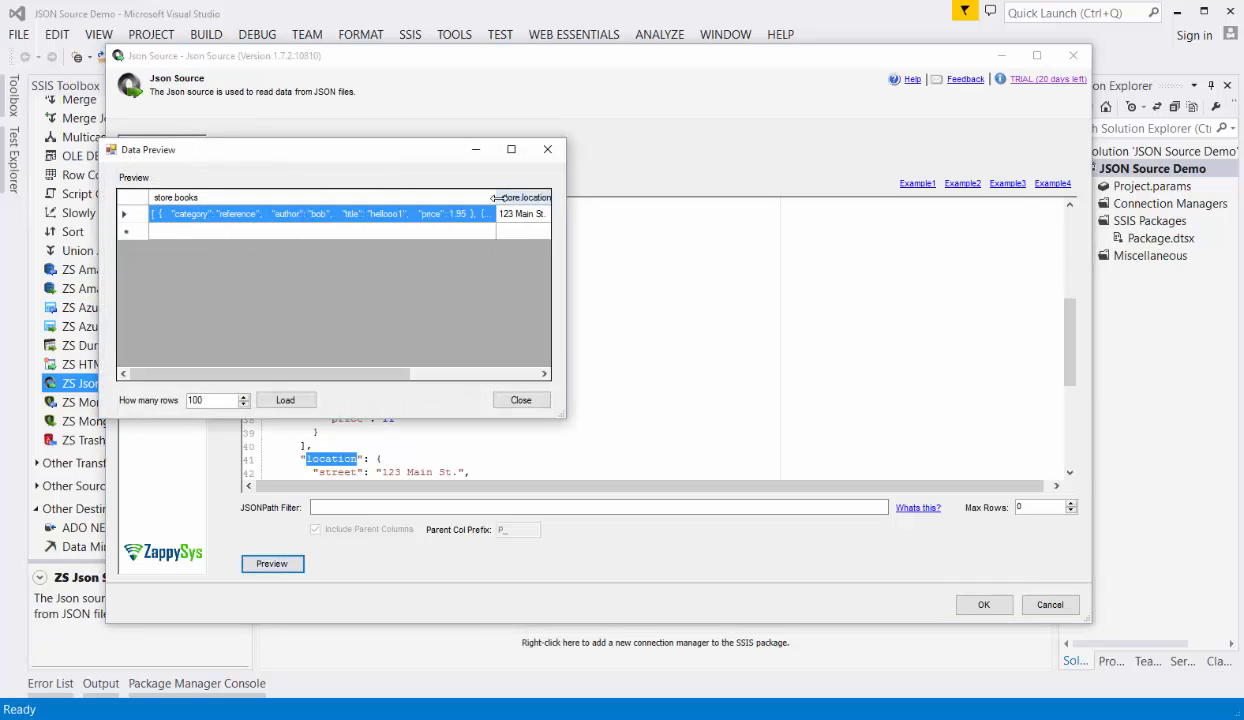
pyautogui.click(520, 400)
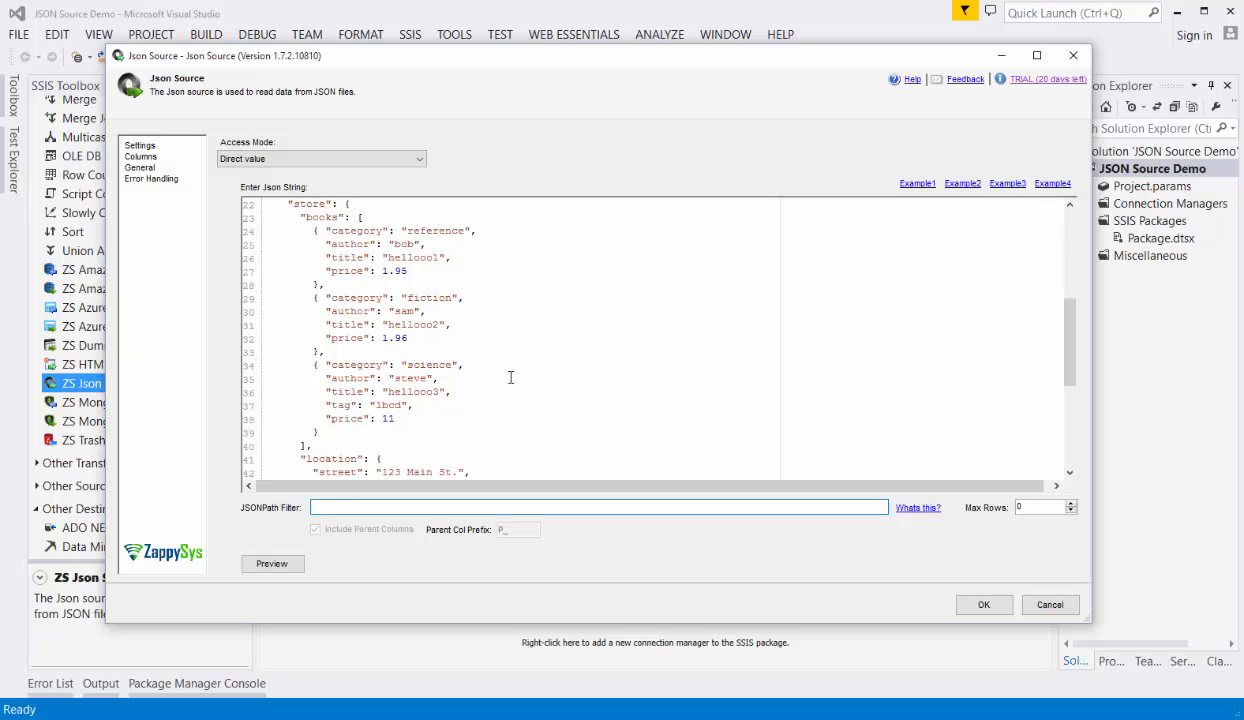
# Filter the JSON source to store.books and preview the filtered rows.
pyautogui.write('store.books')
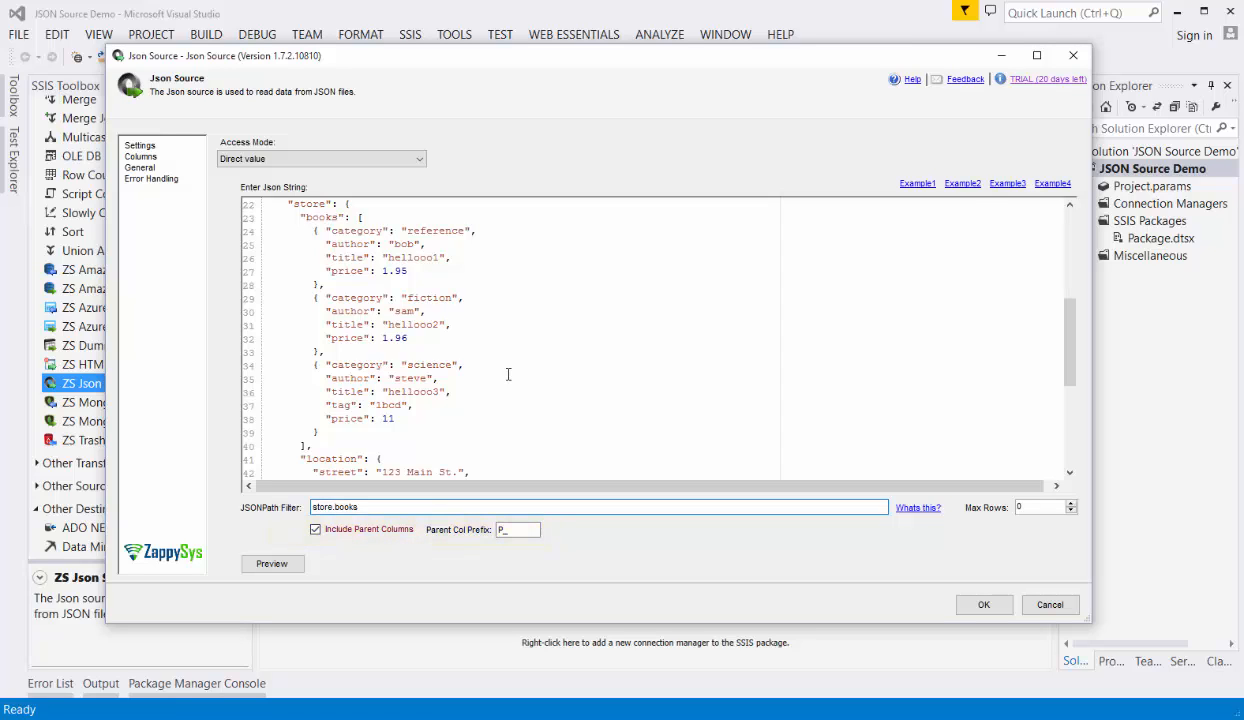
pyautogui.click(272, 563)
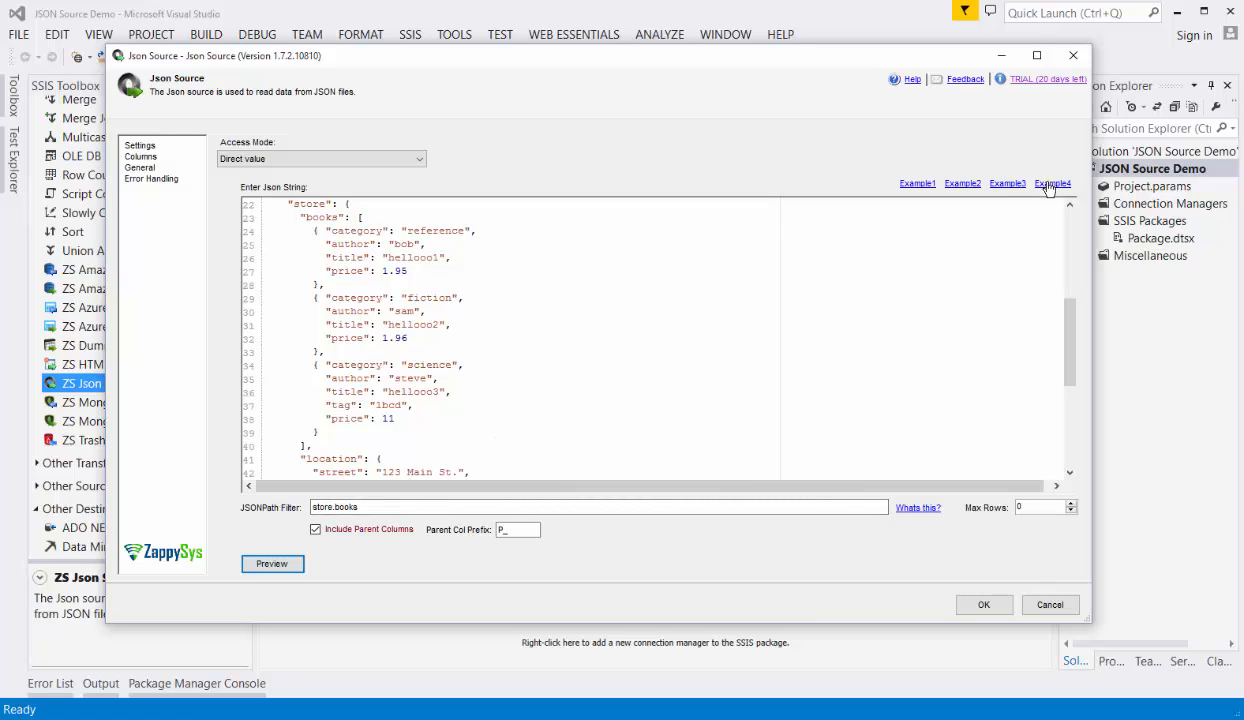
# Load the OData Order_Details example, exclude parent columns, and preview the order rows.
pyautogui.click(320, 158)
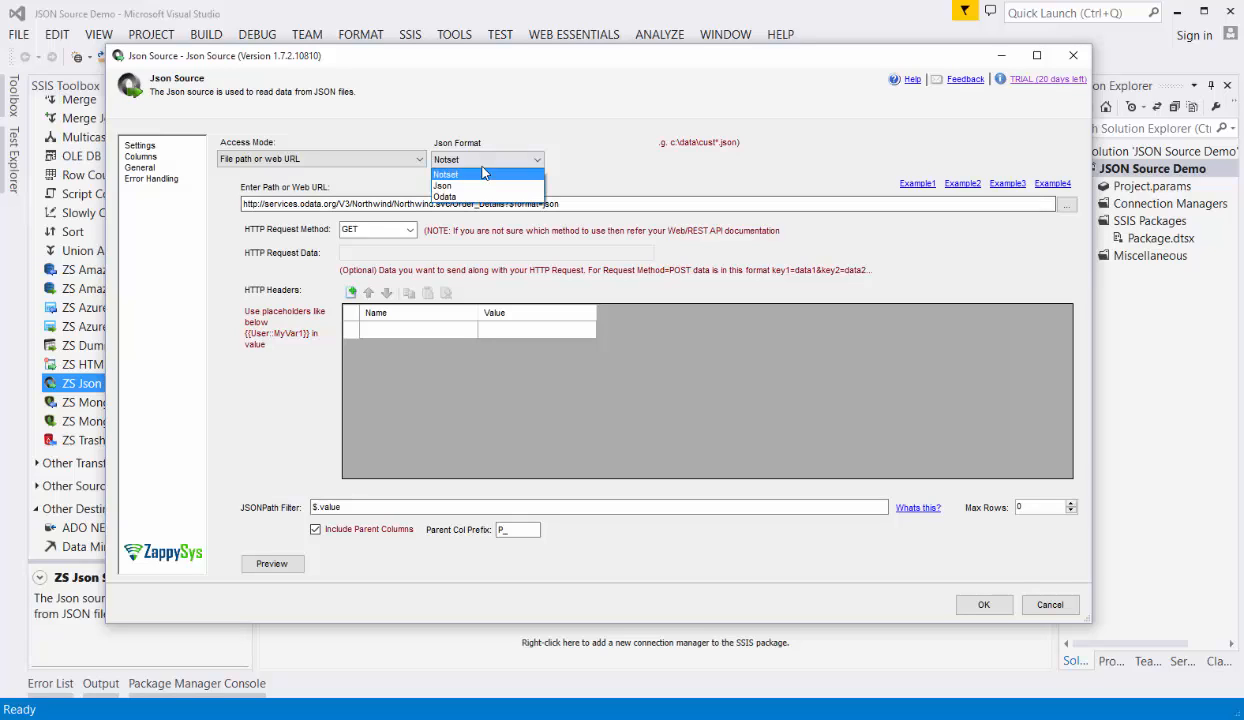
pyautogui.moveTo(489, 196)
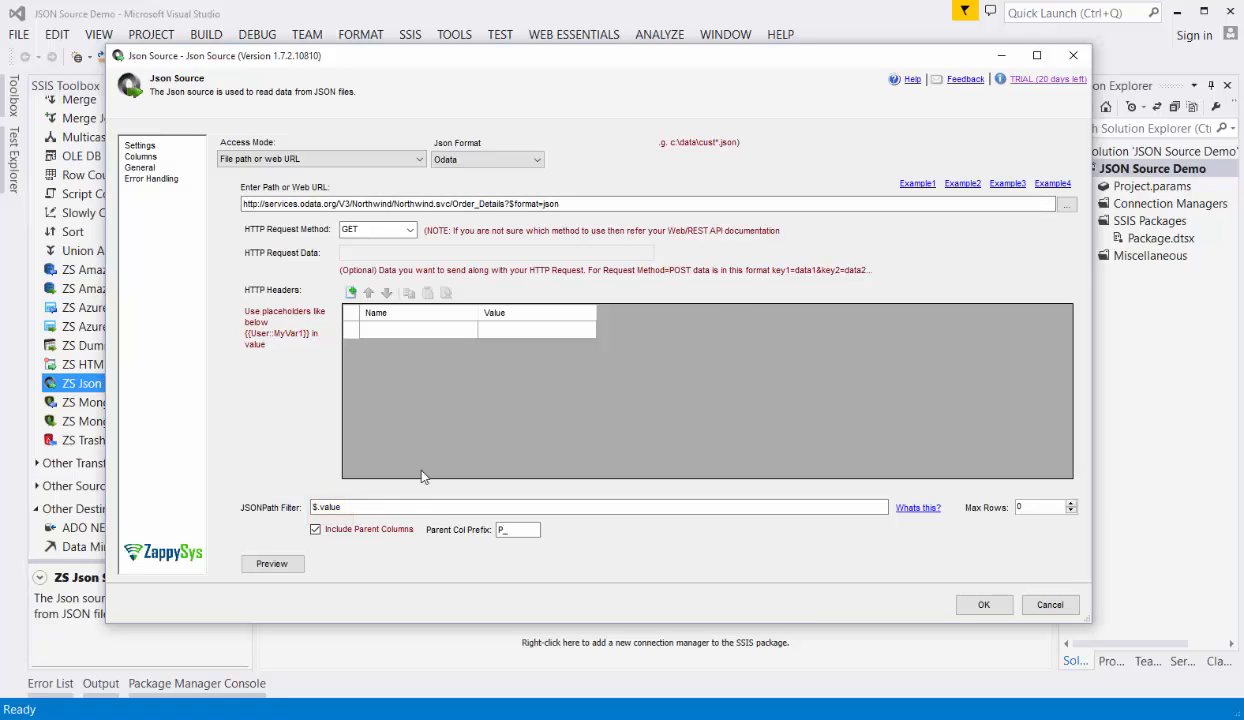
pyautogui.click(315, 529)
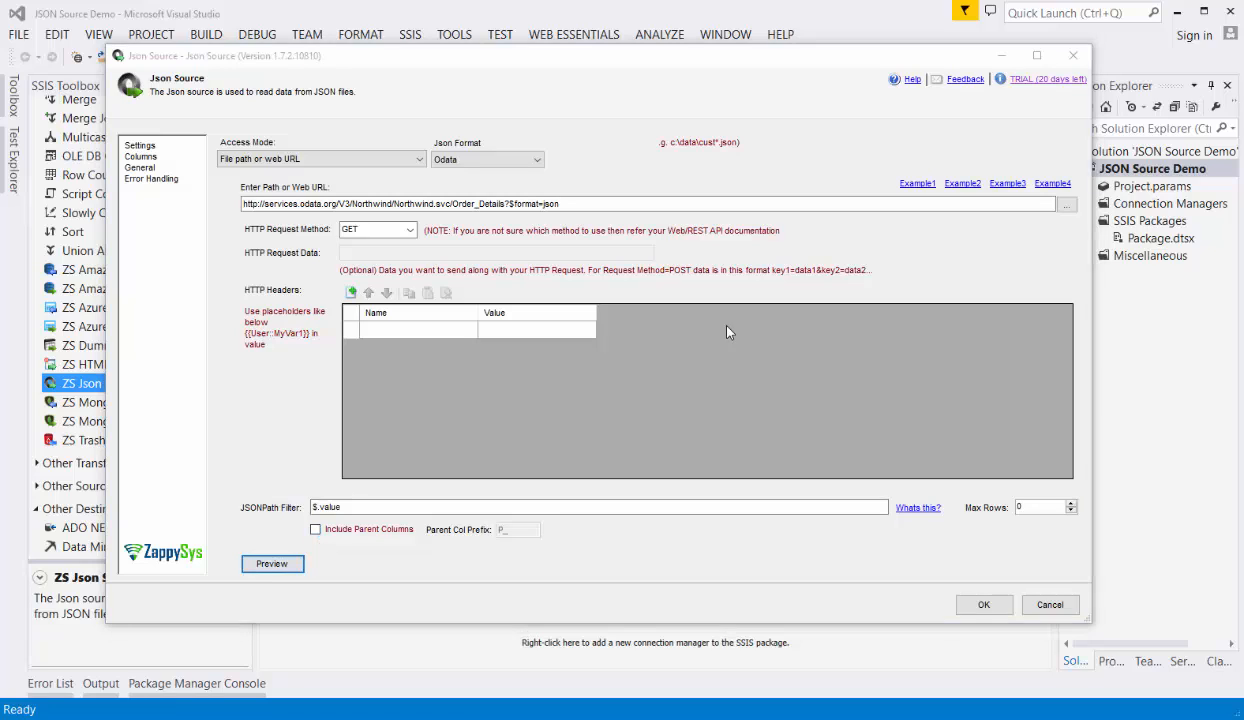
pyautogui.click(272, 563)
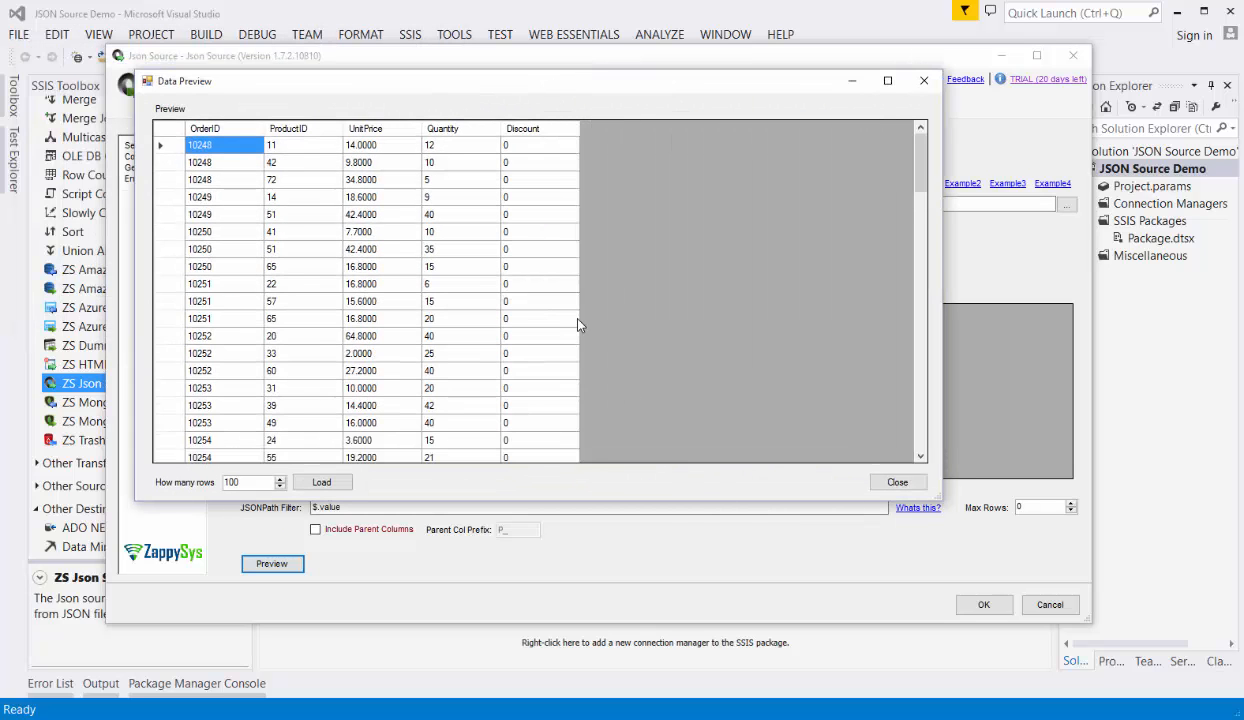
pyautogui.scroll(-3)
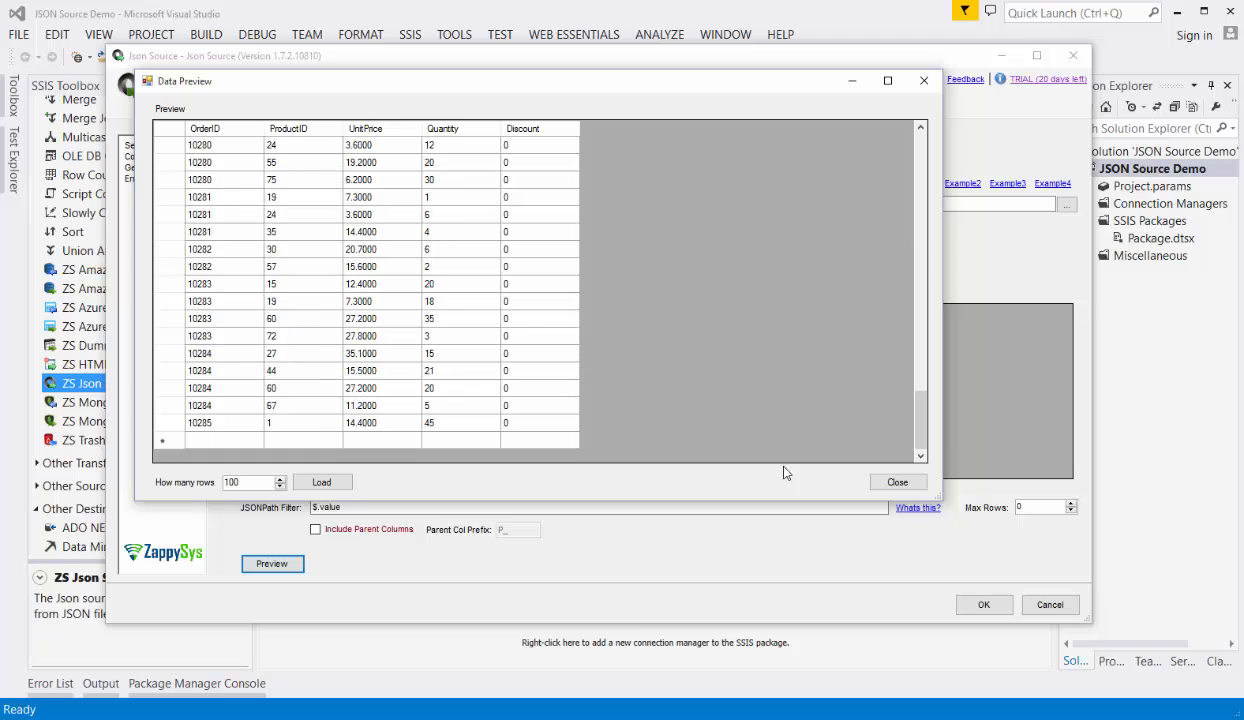
pyautogui.click(896, 481)
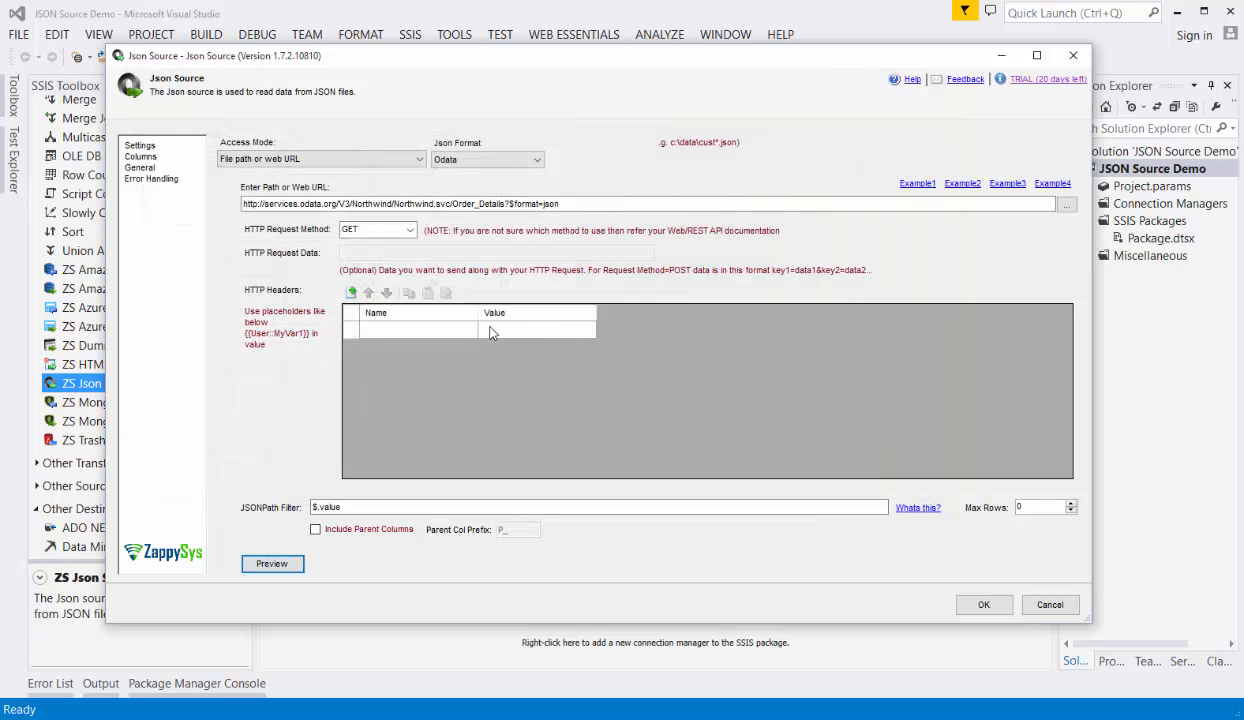
# Rename the OrderID and ProductID columns to OrderId and ProductId, then confirm the editor.
pyautogui.click(141, 156)
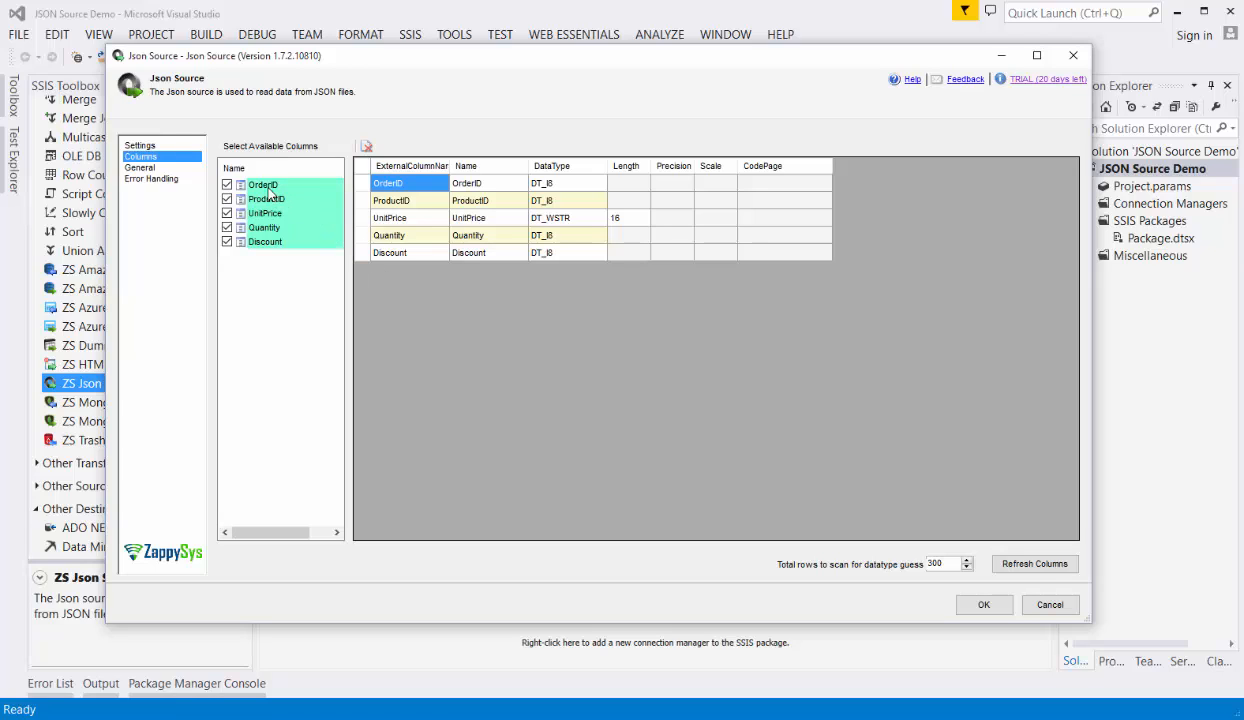
pyautogui.moveTo(270, 200)
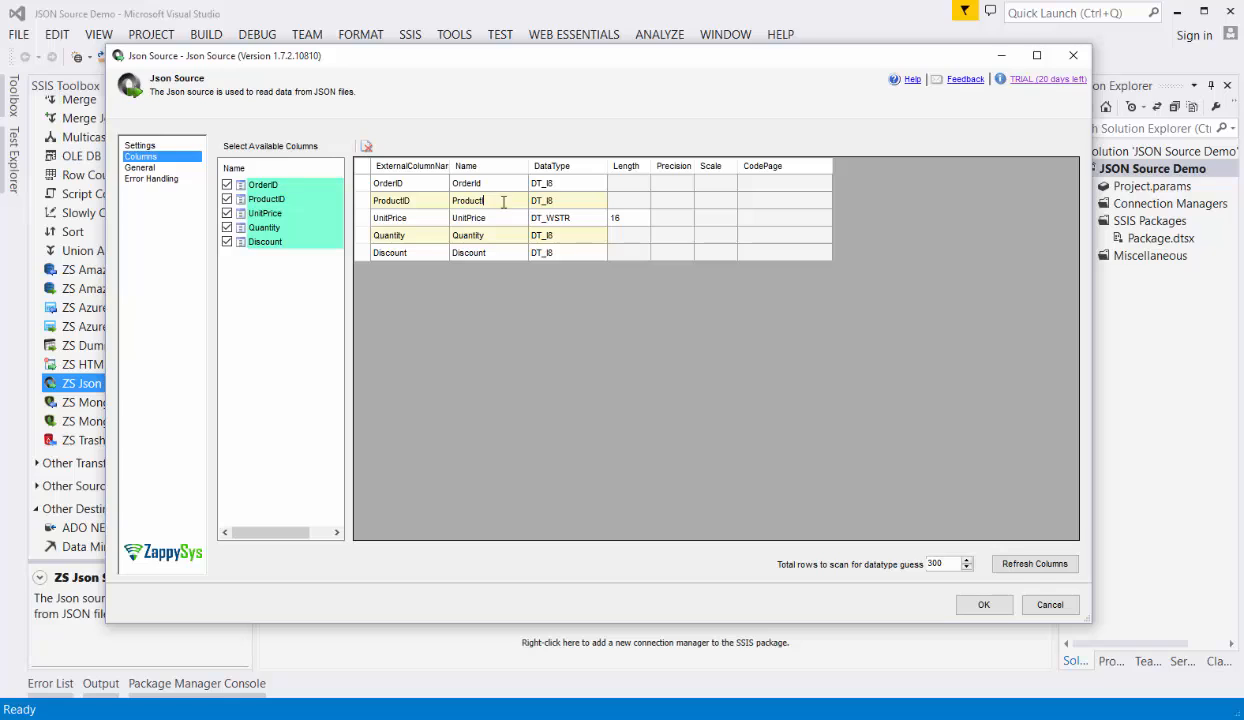
pyautogui.click(140, 167)
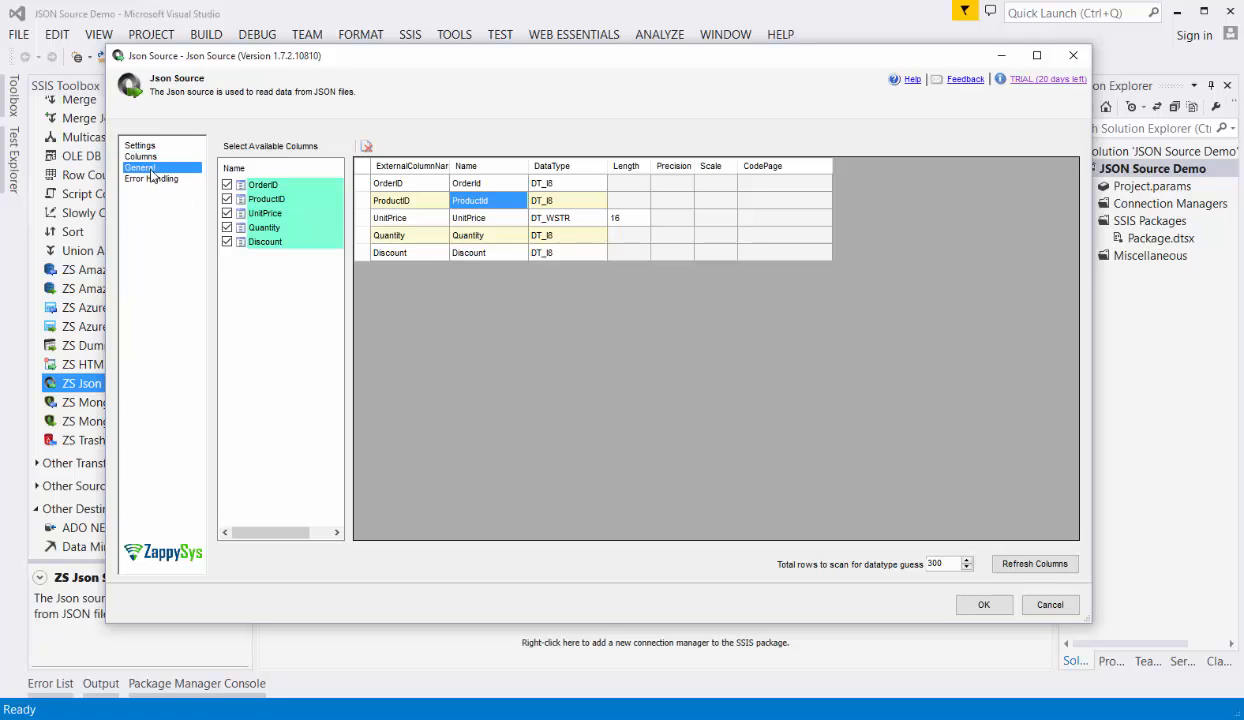
pyautogui.click(140, 167)
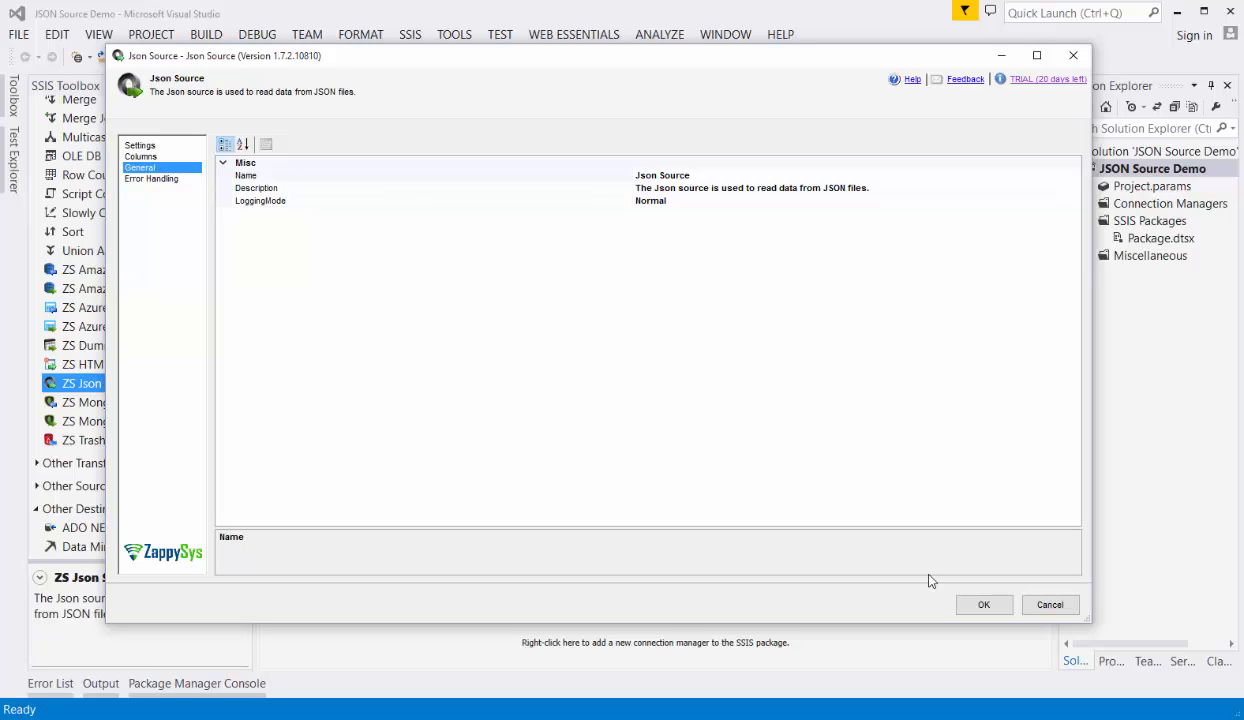
pyautogui.moveTo(968, 604)
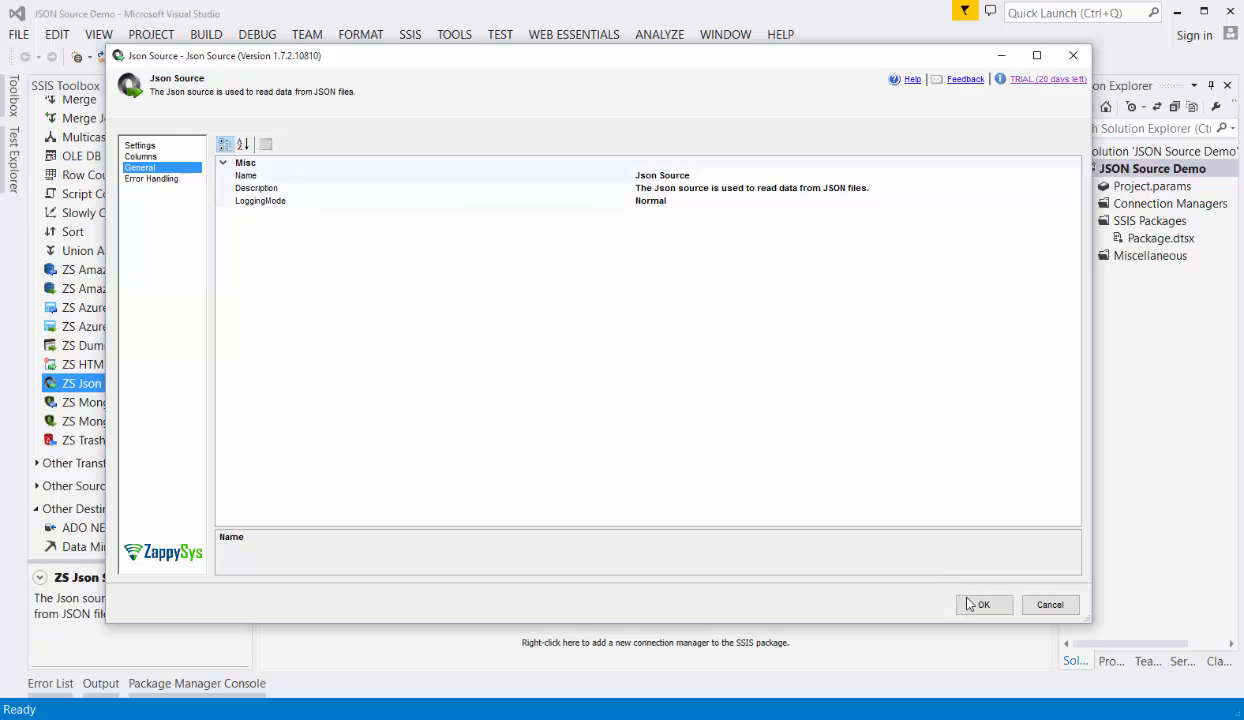
pyautogui.click(983, 604)
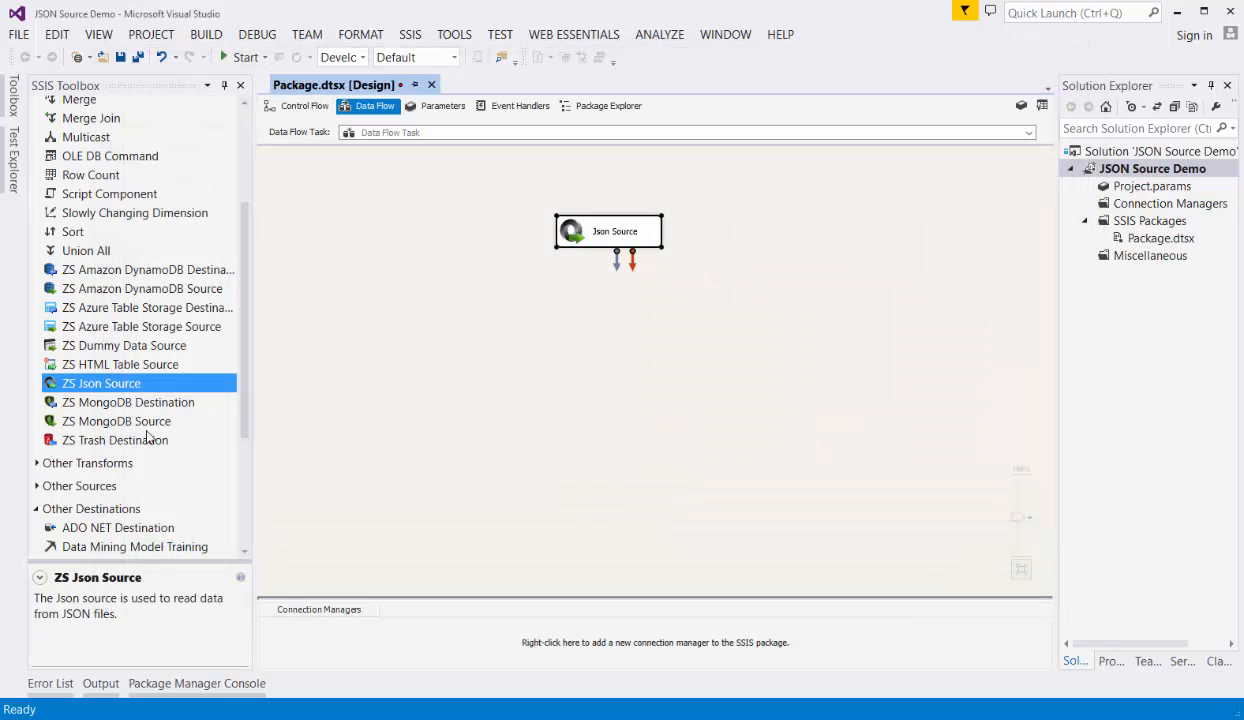
# Add a ZS Trash Destination connected to the Json Source, with a data viewer on the path.
pyautogui.click(115, 440)
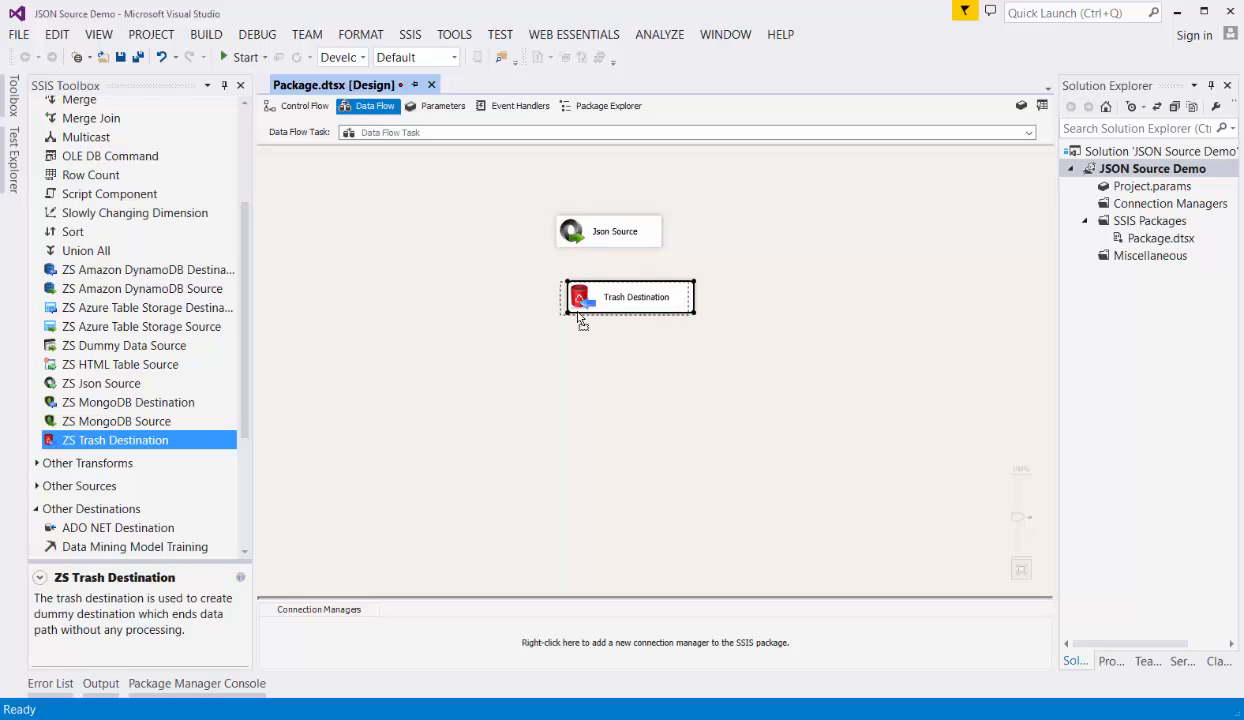
pyautogui.moveTo(628, 296); pyautogui.dragTo(600, 301)
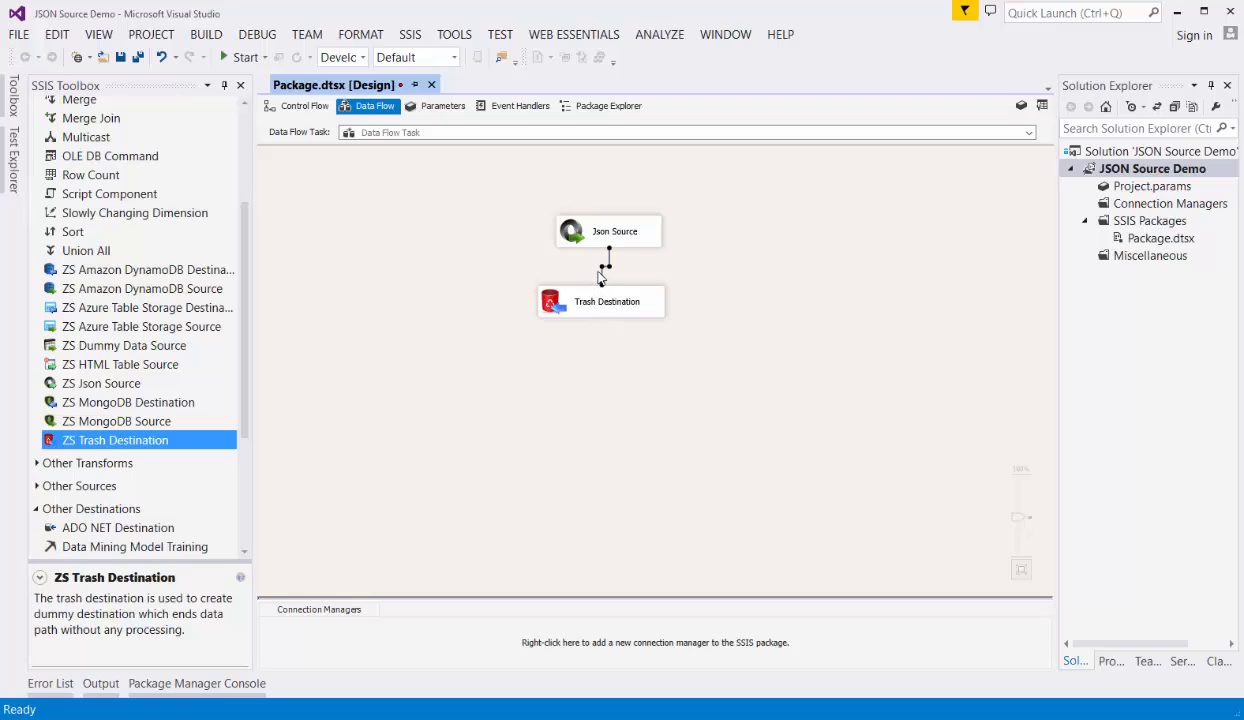
pyautogui.rightClick(605, 267)
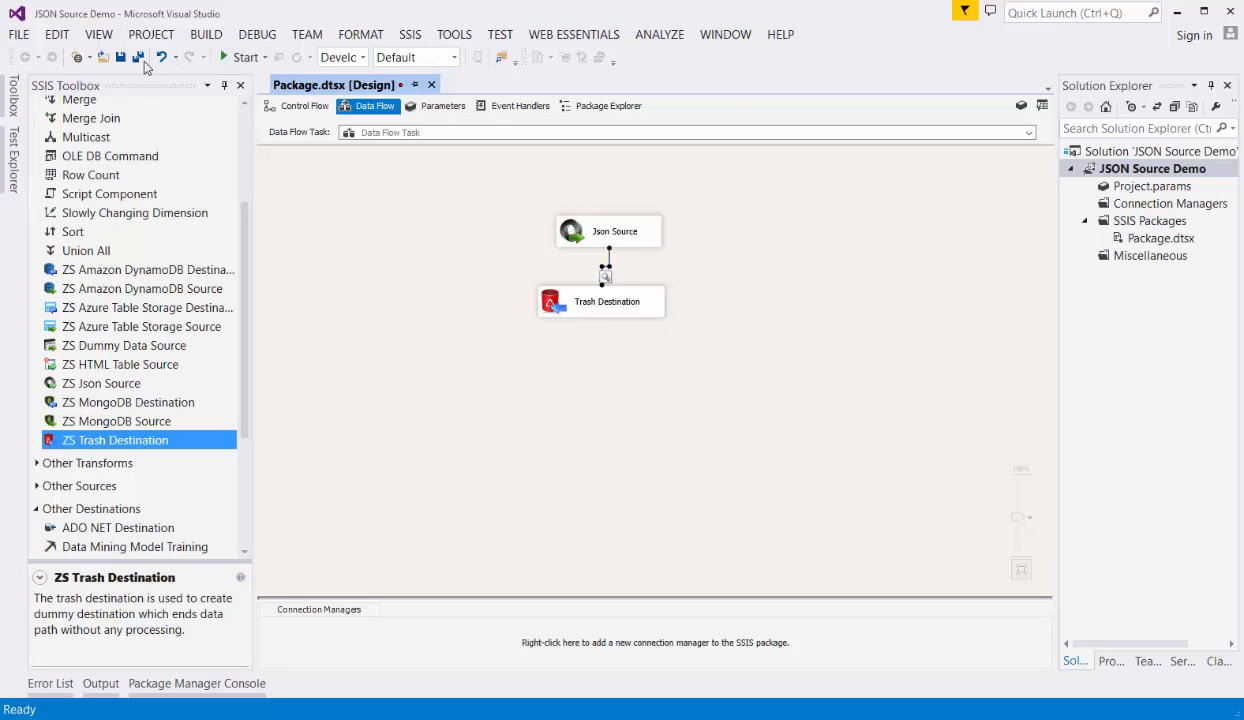
# Run the package, review the 2,155 rows in the data viewer, then close it.
pyautogui.click(244, 57)
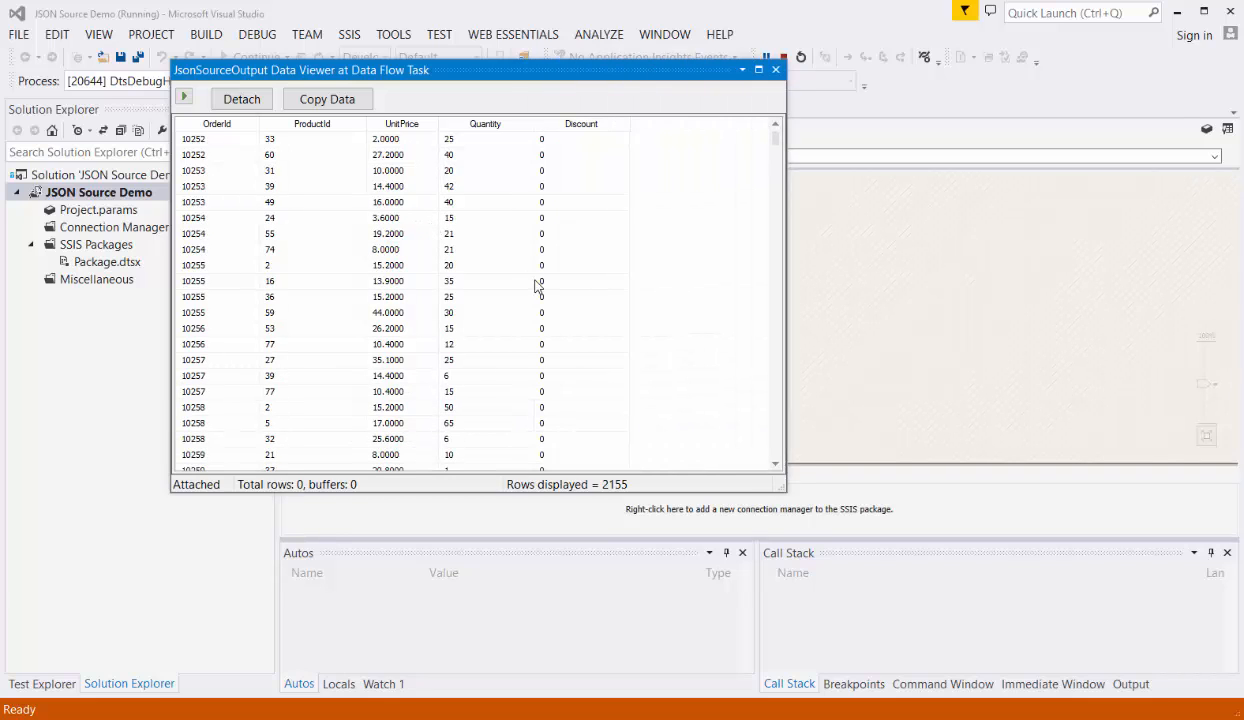
pyautogui.scroll(-3)
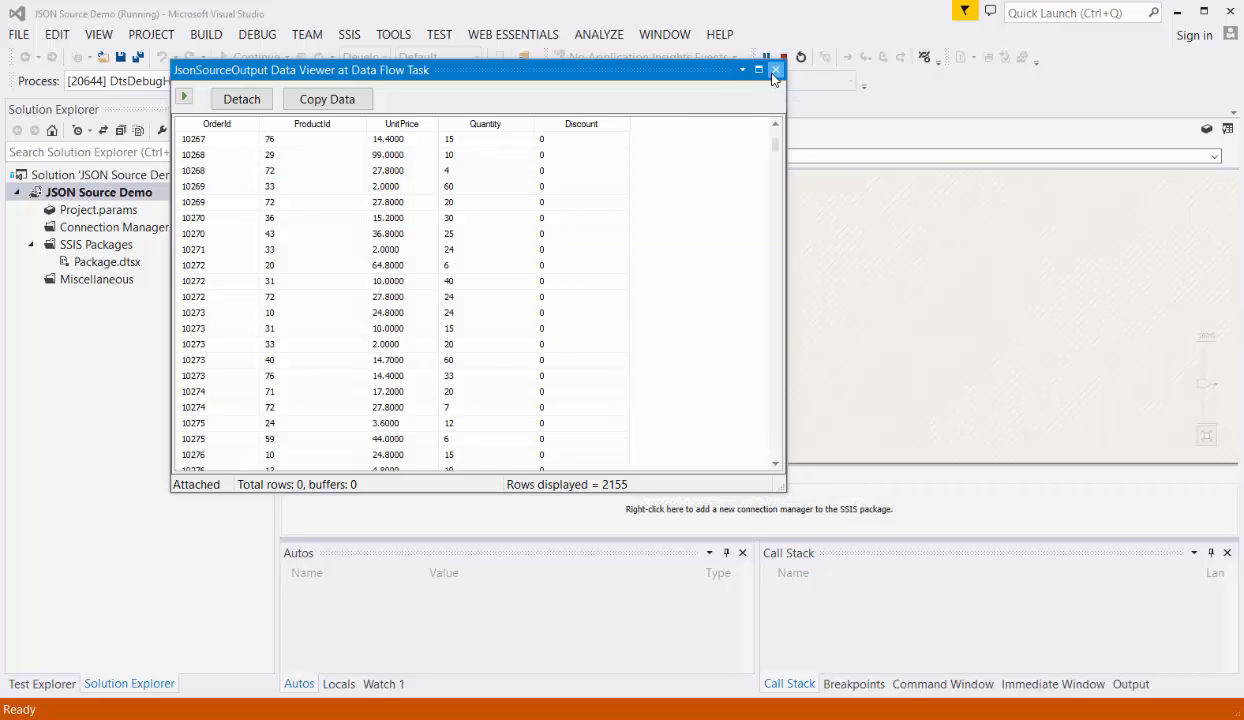
pyautogui.click(777, 70)
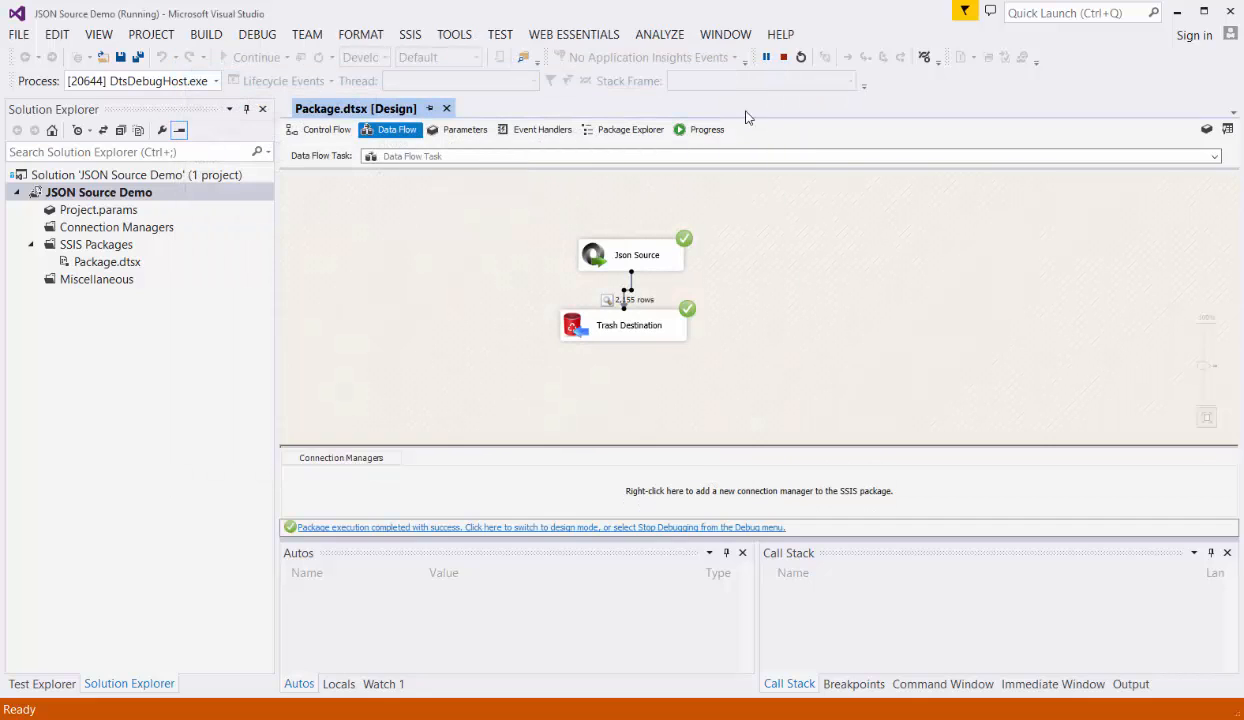